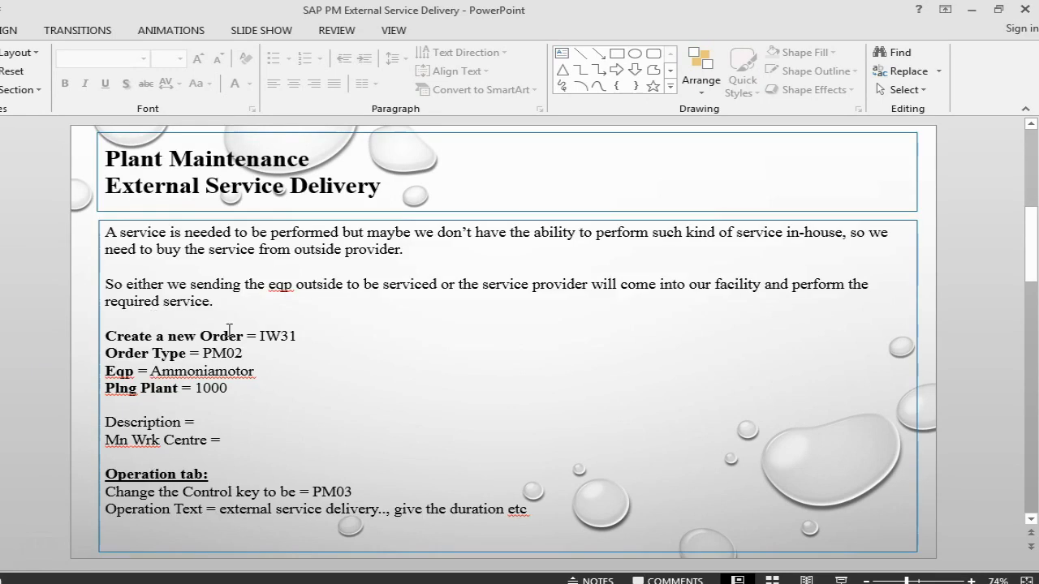
mouse_move(422, 372)
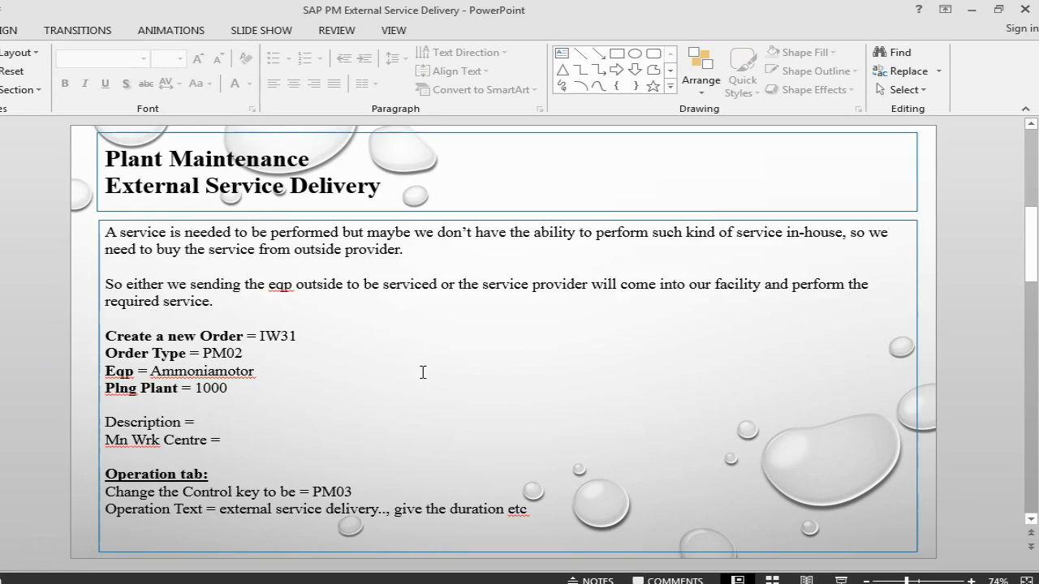
mouse_move(193, 185)
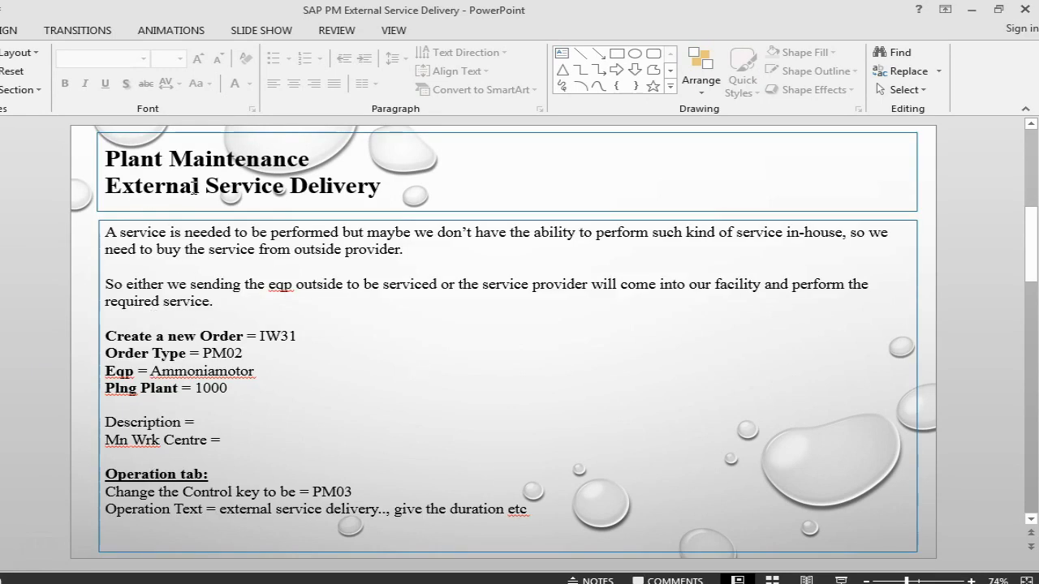
mouse_move(185, 244)
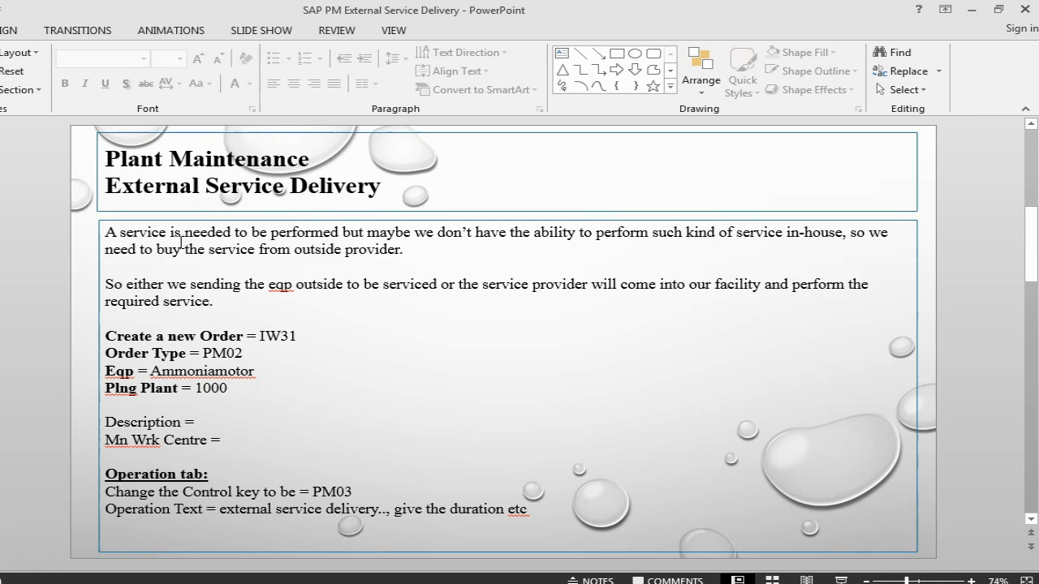
mouse_move(745, 257)
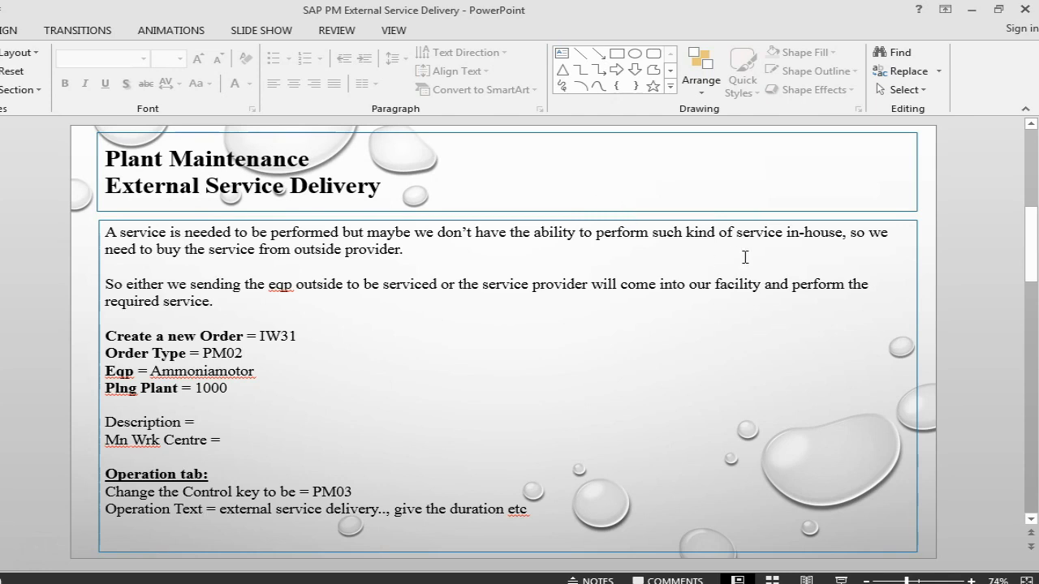
mouse_move(532, 280)
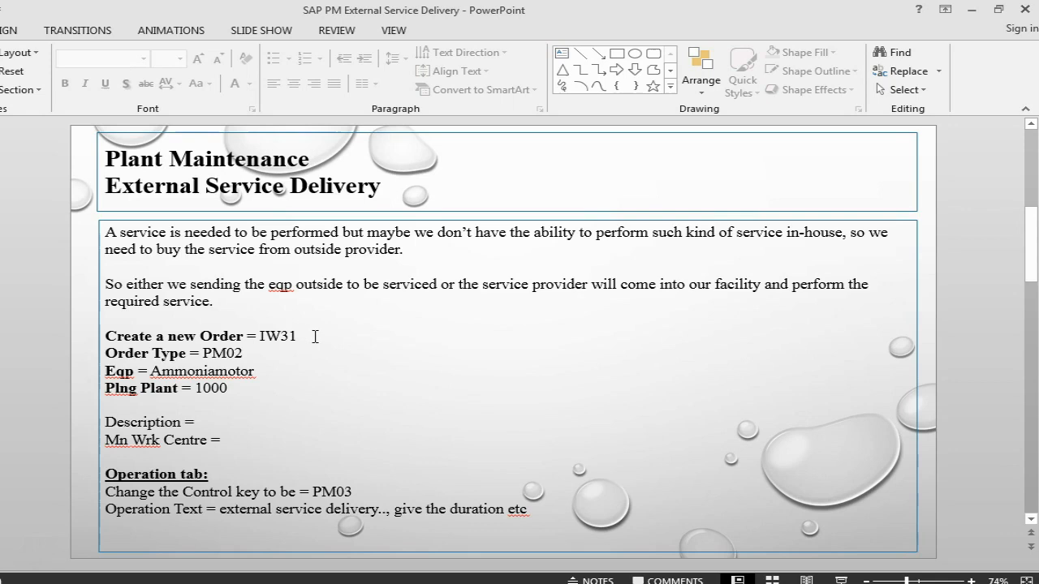
mouse_move(309, 313)
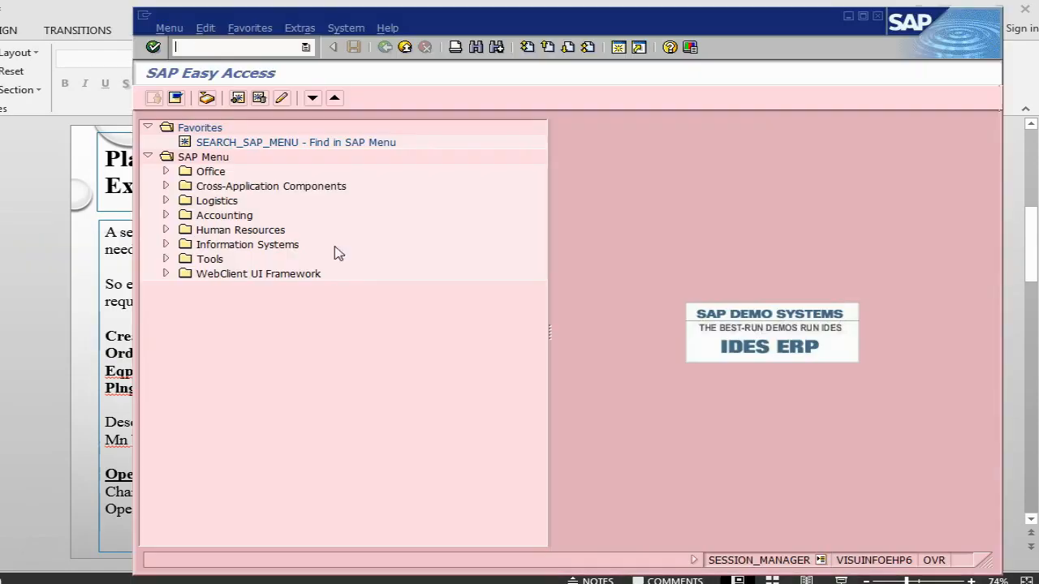
Start IW31 and enter order type PM02 with equipment DESKTOP
left_click(242, 46)
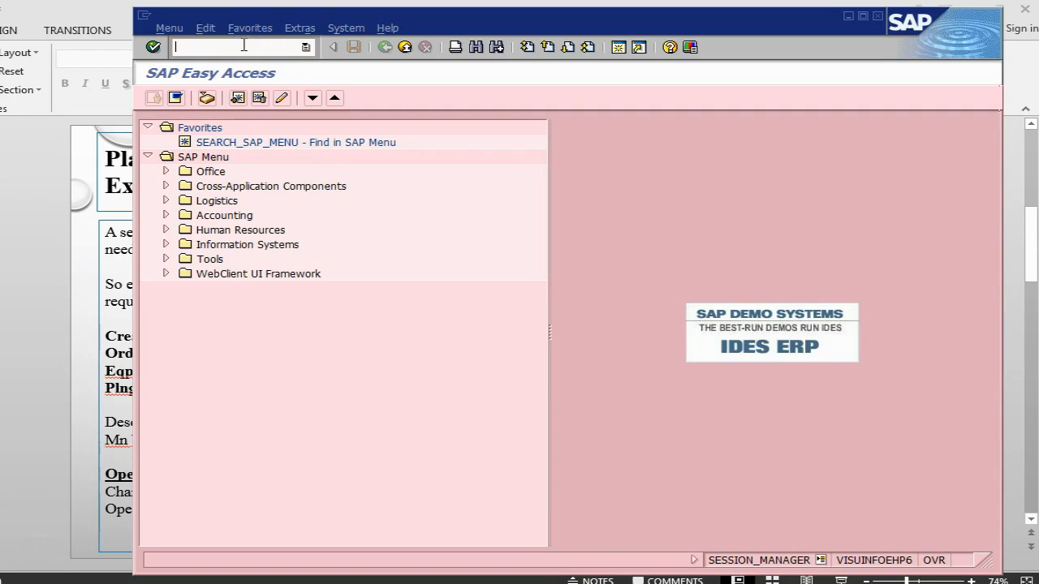
type("/niw31")
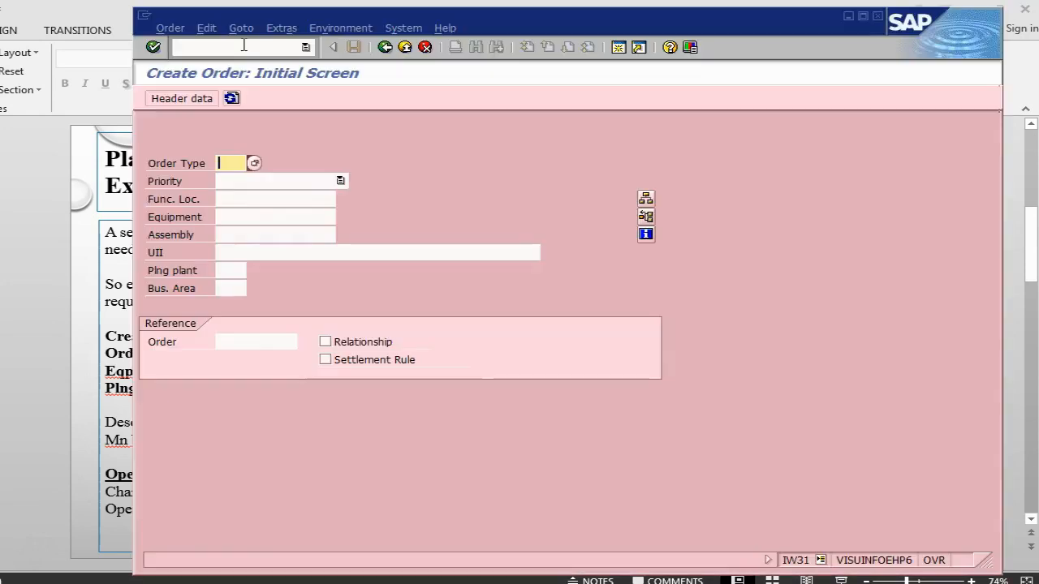
type("pm")
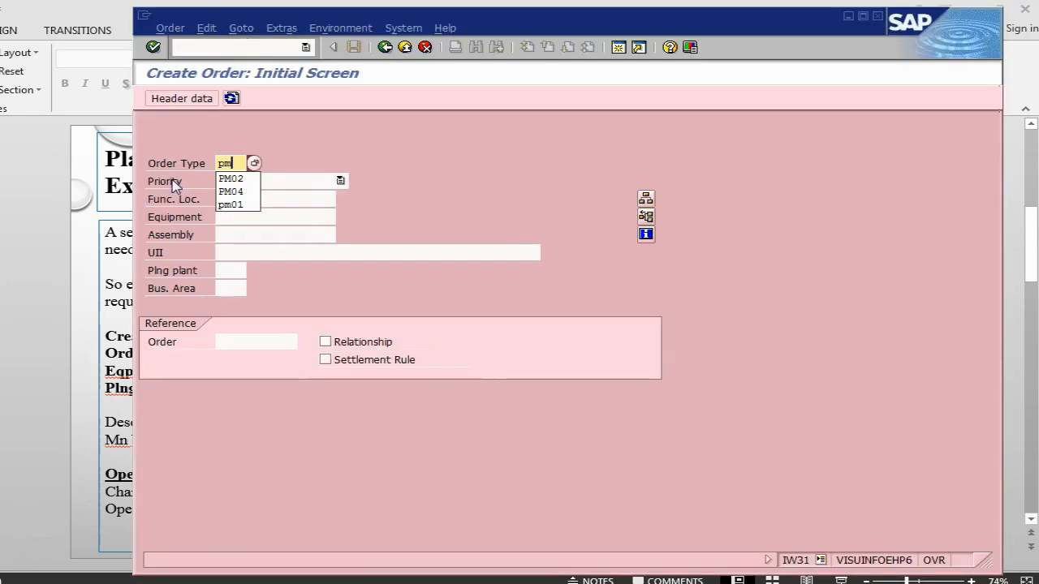
left_click(232, 179)
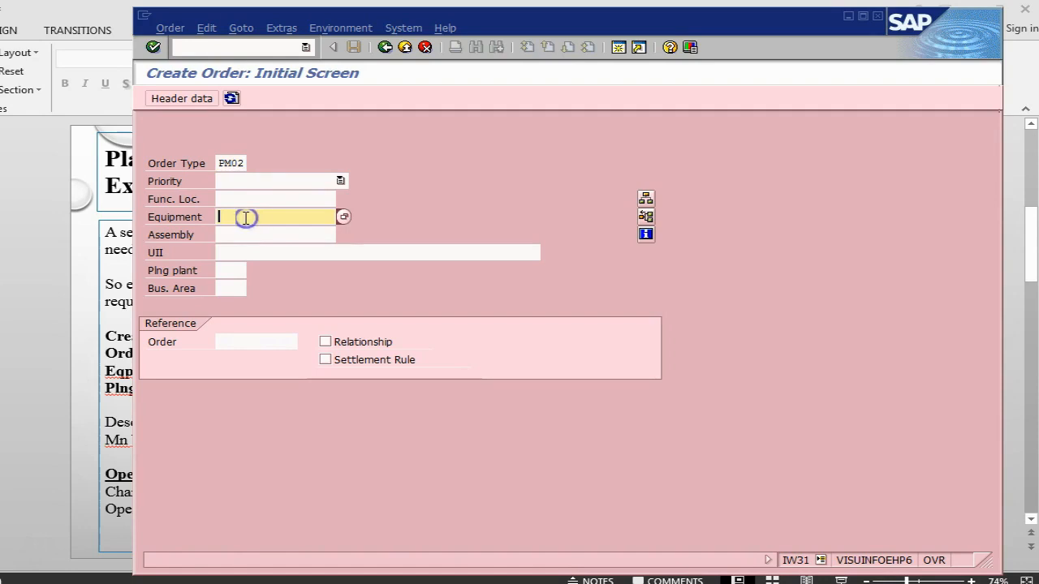
type("desktop")
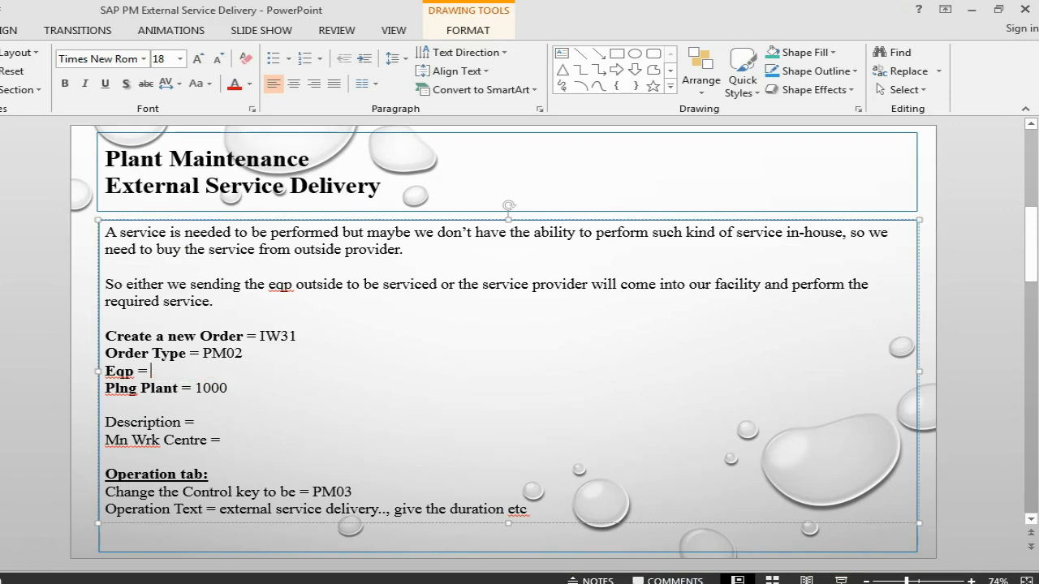
Change the slide's equipment value from Ammoniamotor to DESKtop
type("DESKto")
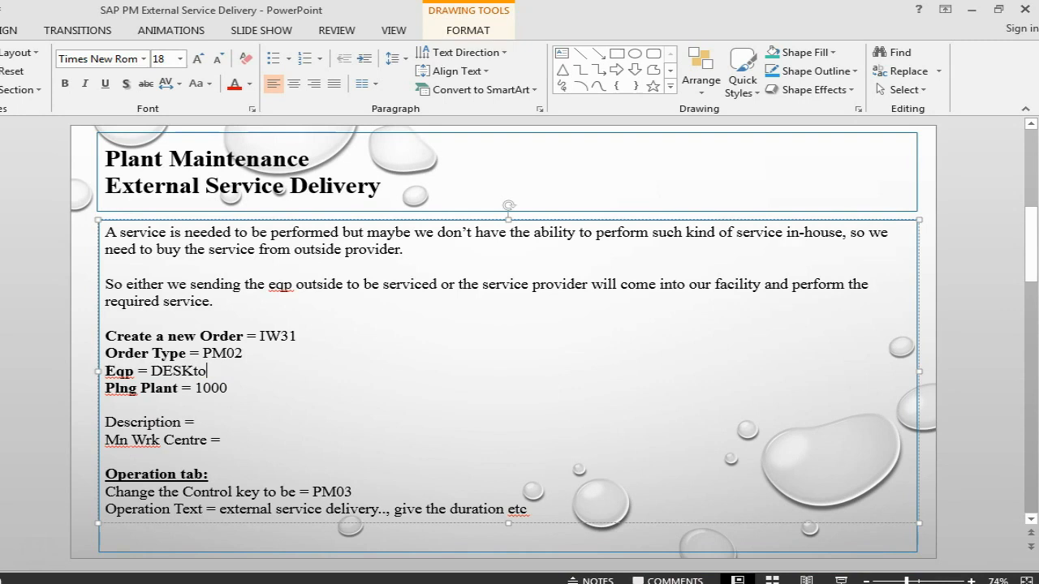
type("p")
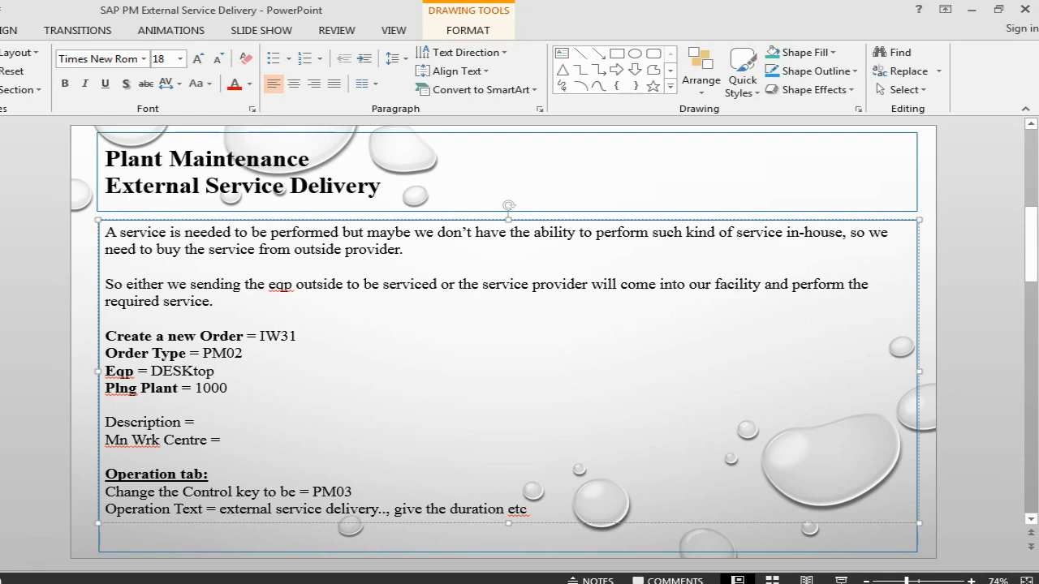
left_click(217, 370)
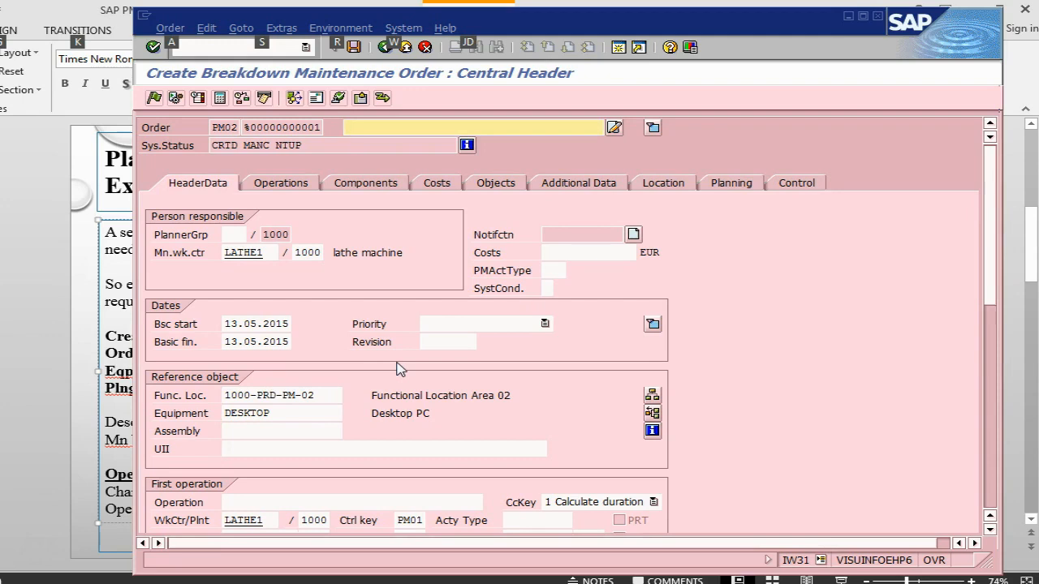
Describe the DESKTOP order as 'replace motherboard' and show its operations
type("re")
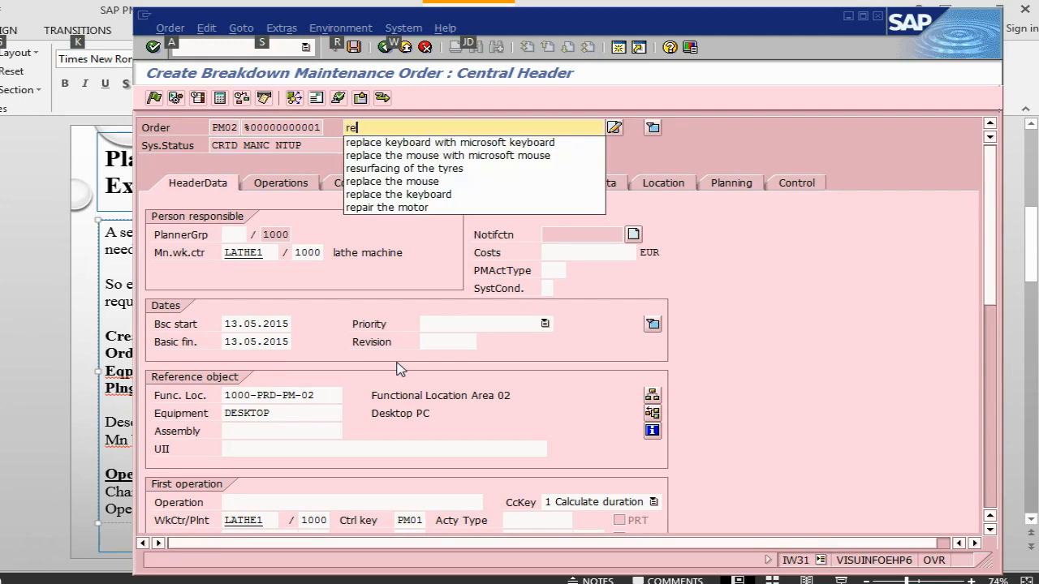
type("replace mother")
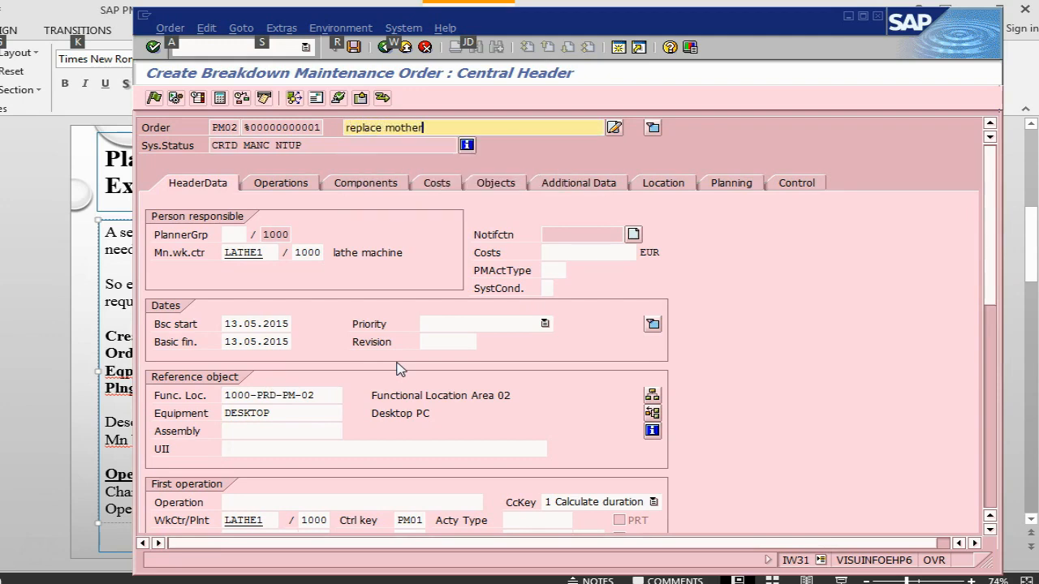
type("board")
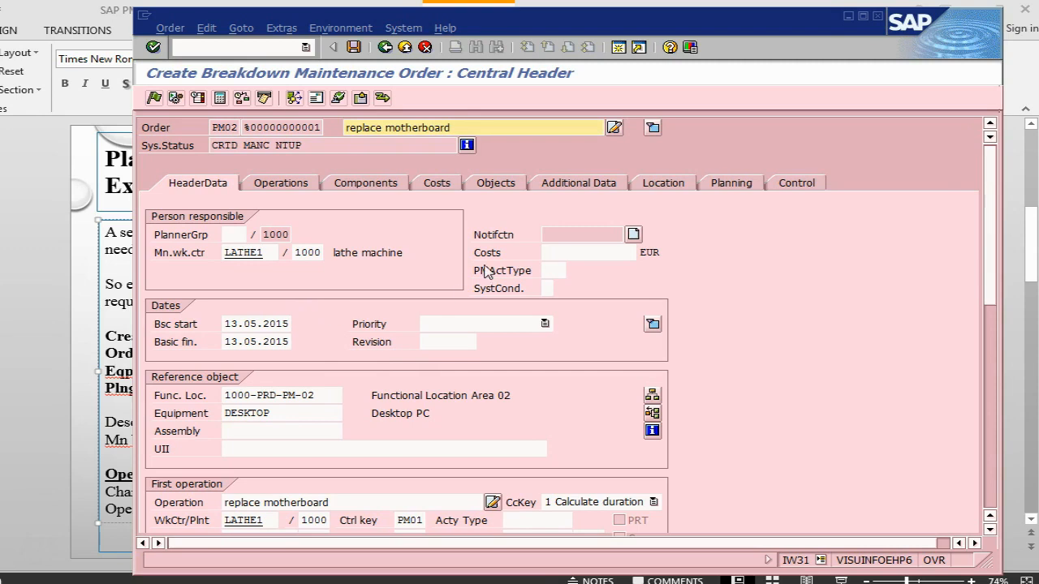
left_click(279, 183)
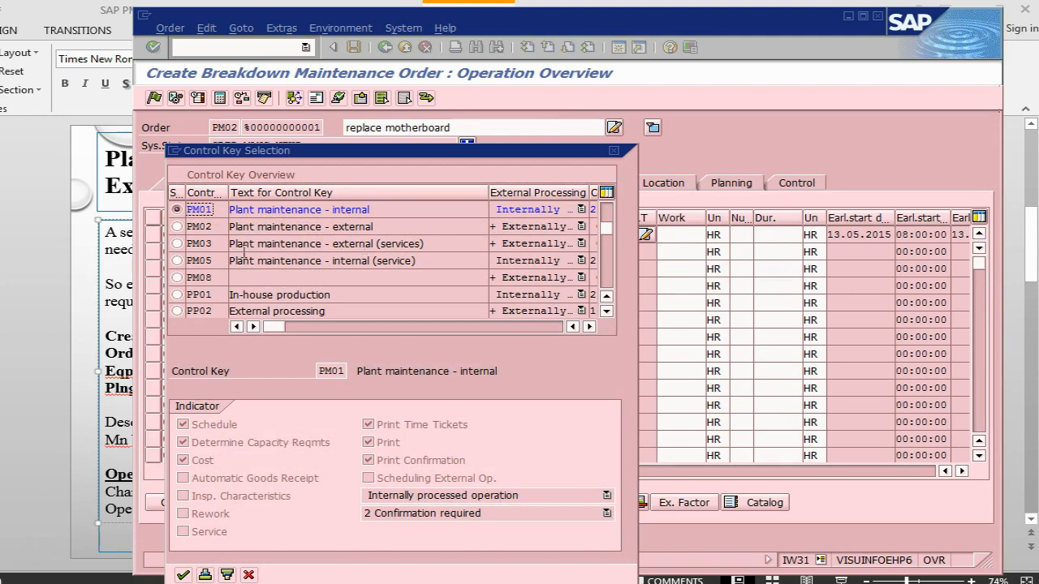
mouse_move(435, 245)
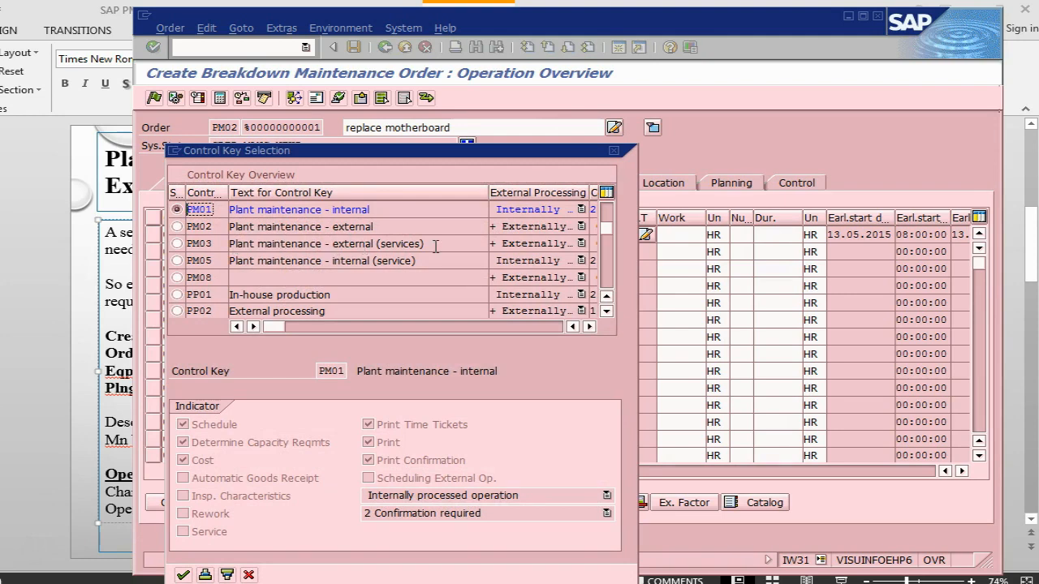
Give operation 0010 control key PM03 for external services and select the line
left_click(177, 243)
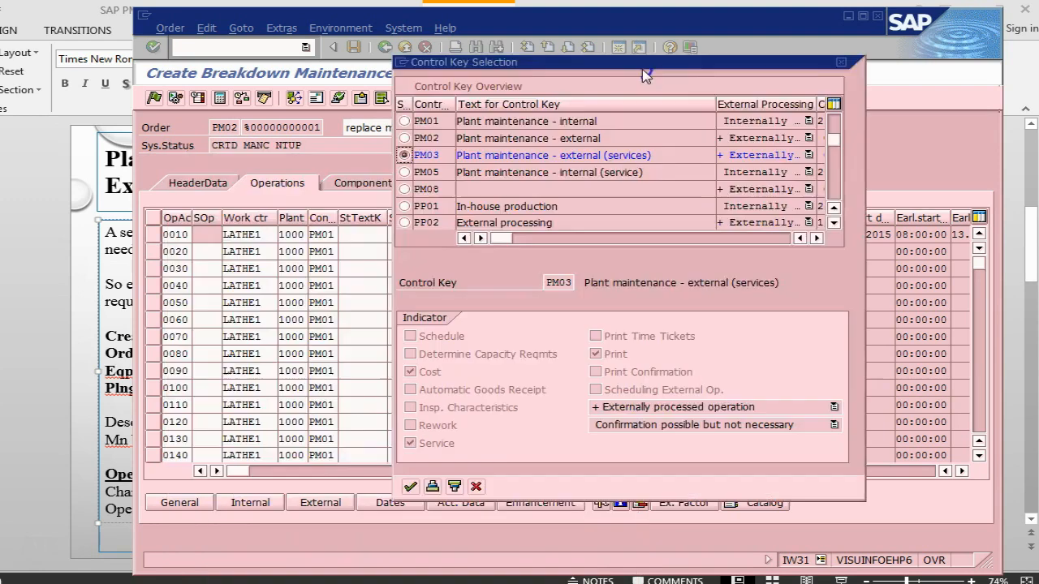
left_click(410, 487)
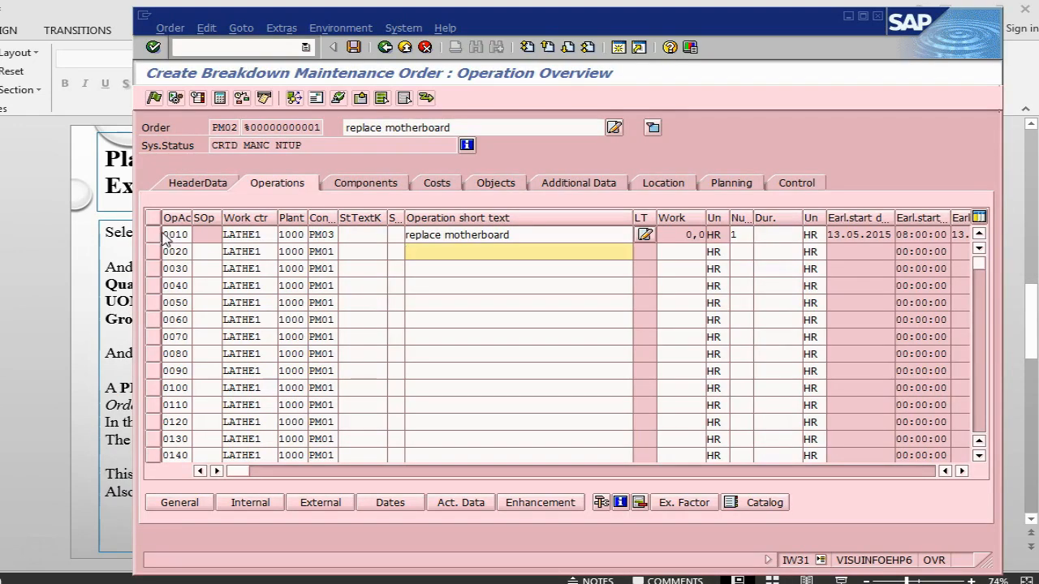
left_click(175, 234)
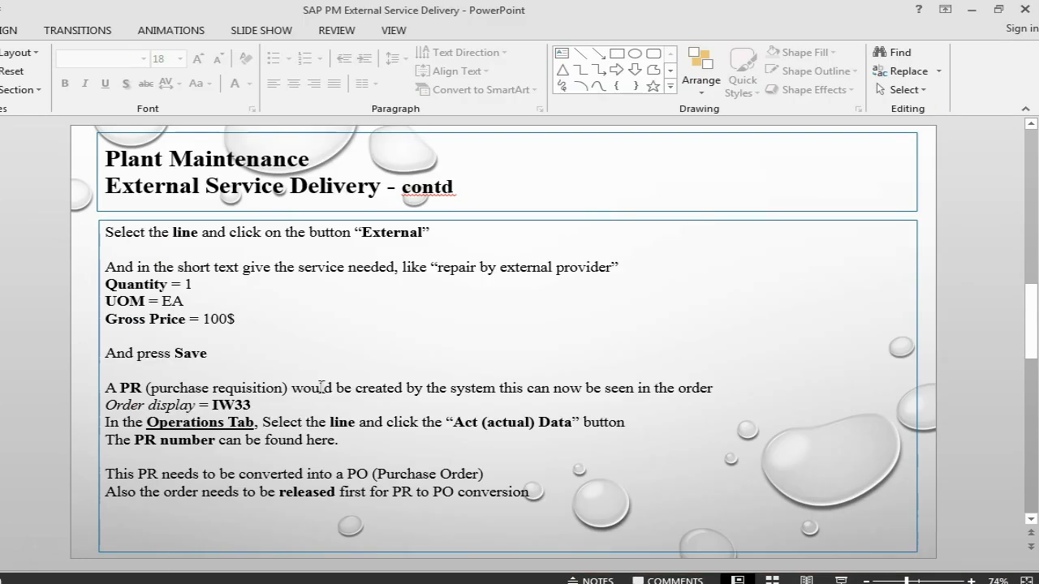
mouse_move(207, 284)
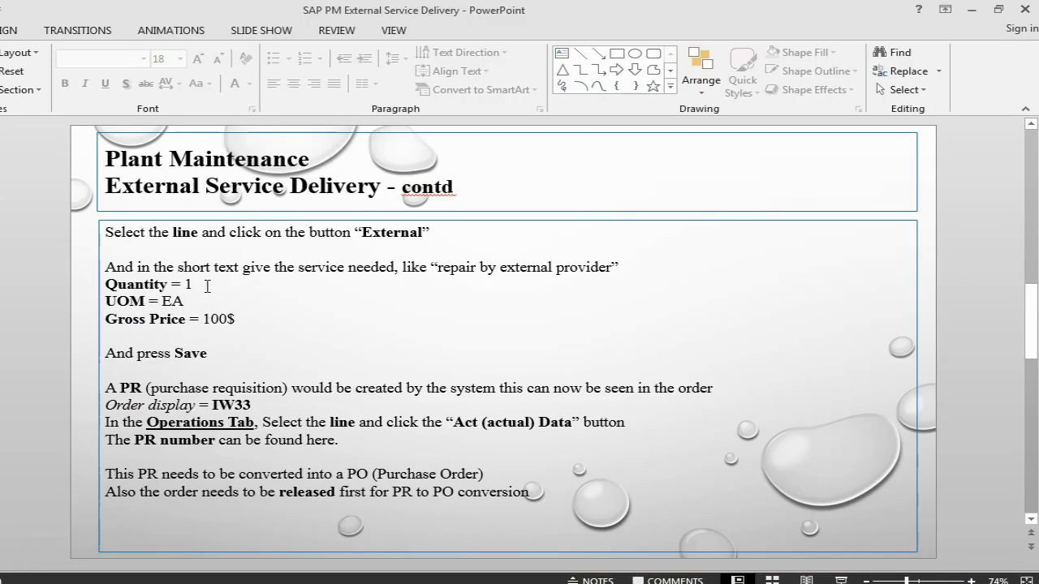
mouse_move(176, 319)
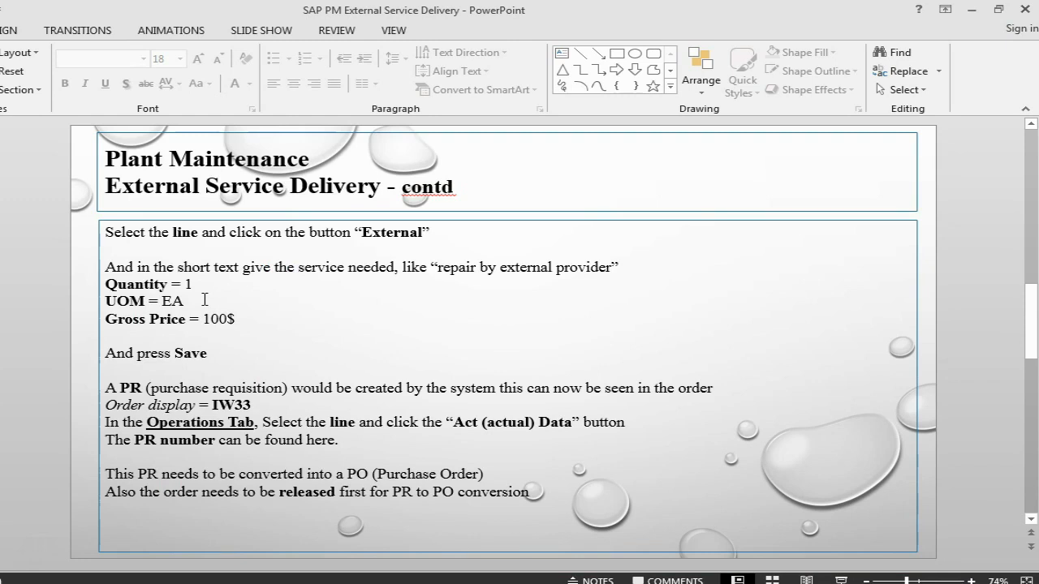
mouse_move(204, 306)
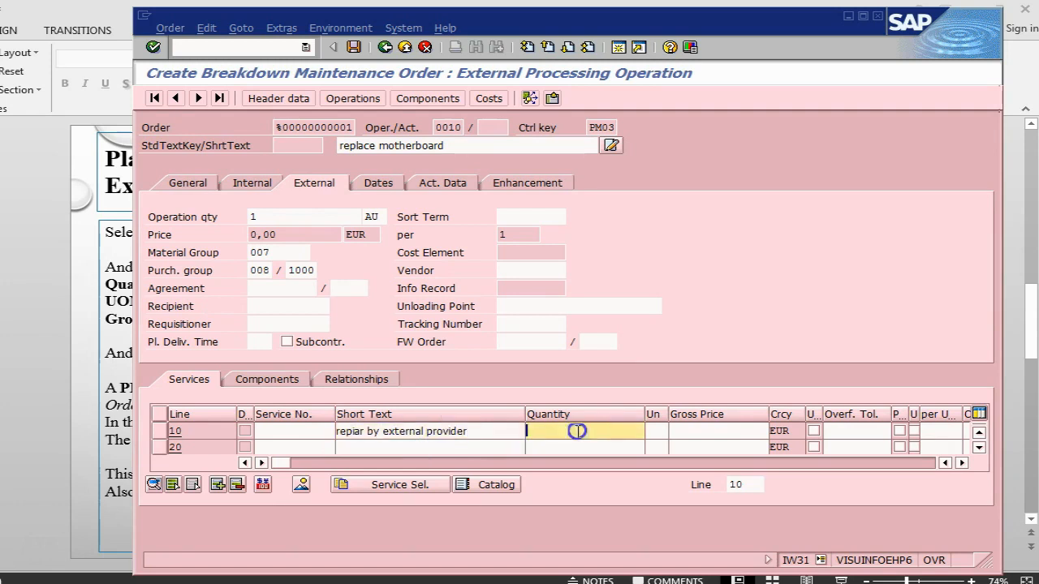
Enter service line 10 with quantity 1 EA at gross price 150 EUR
type("1")
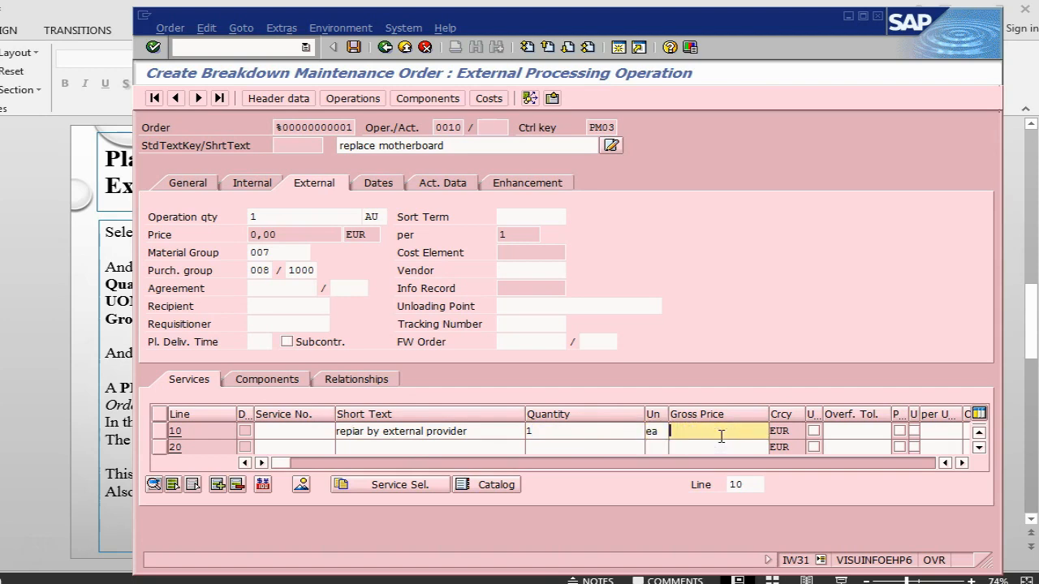
type("150,00")
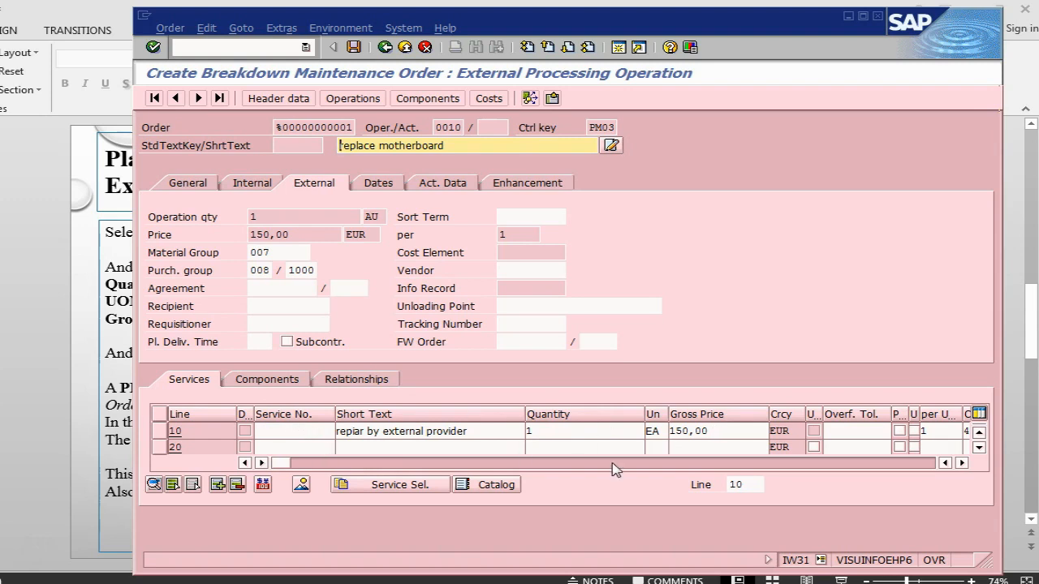
mouse_move(414, 436)
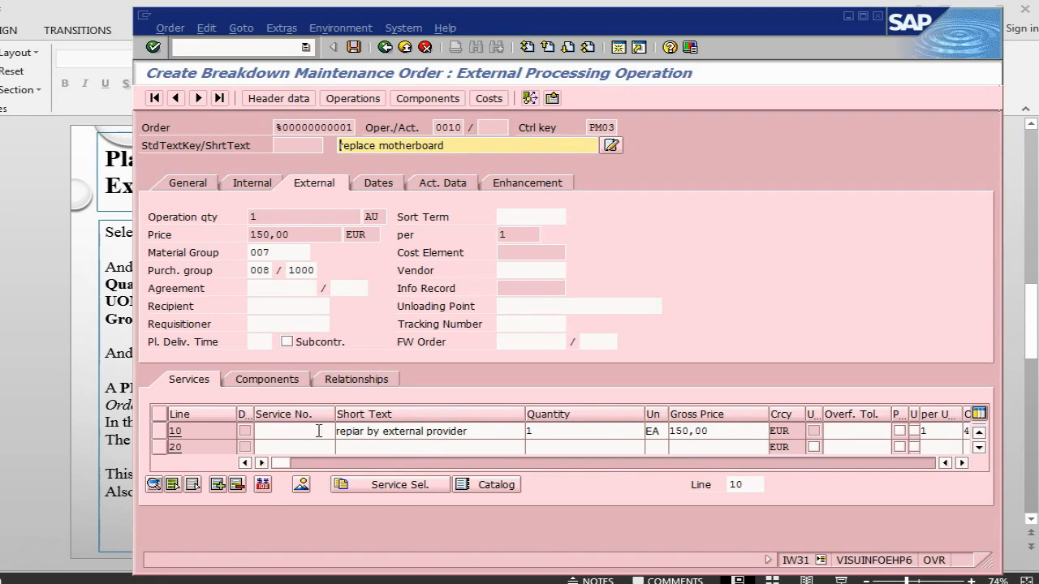
key("alt+tab")
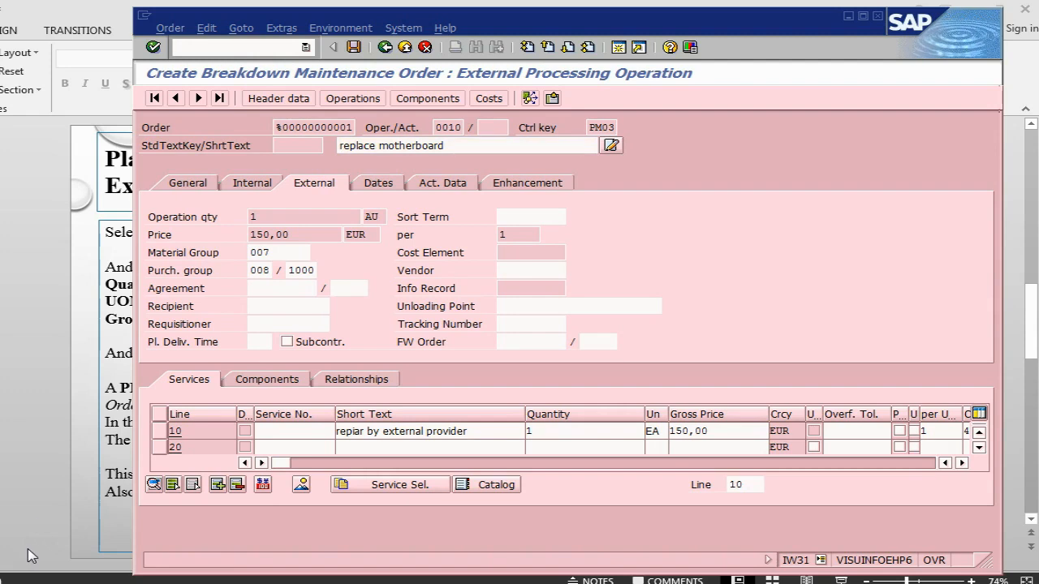
left_click(365, 45)
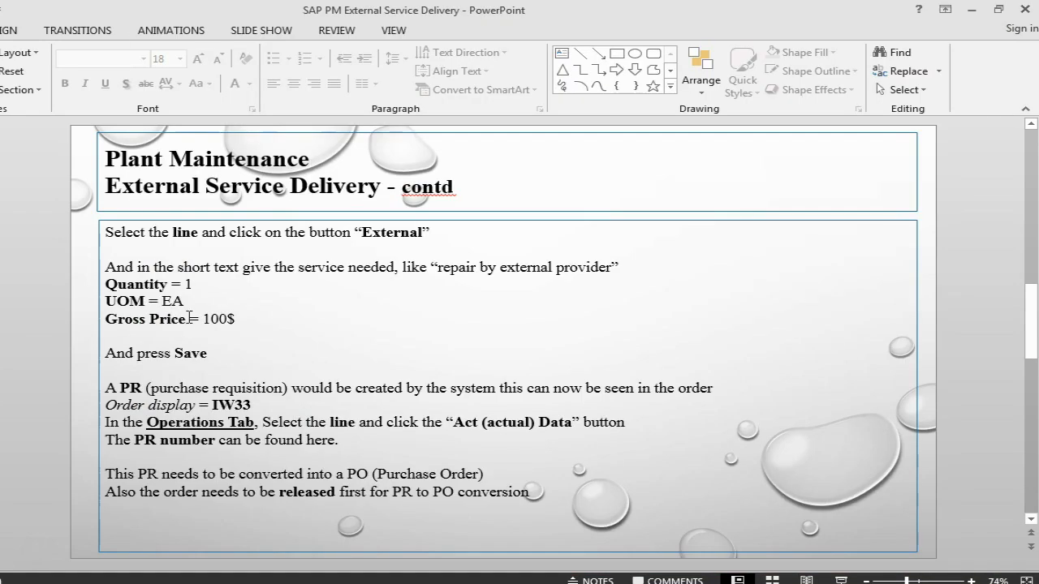
mouse_move(273, 409)
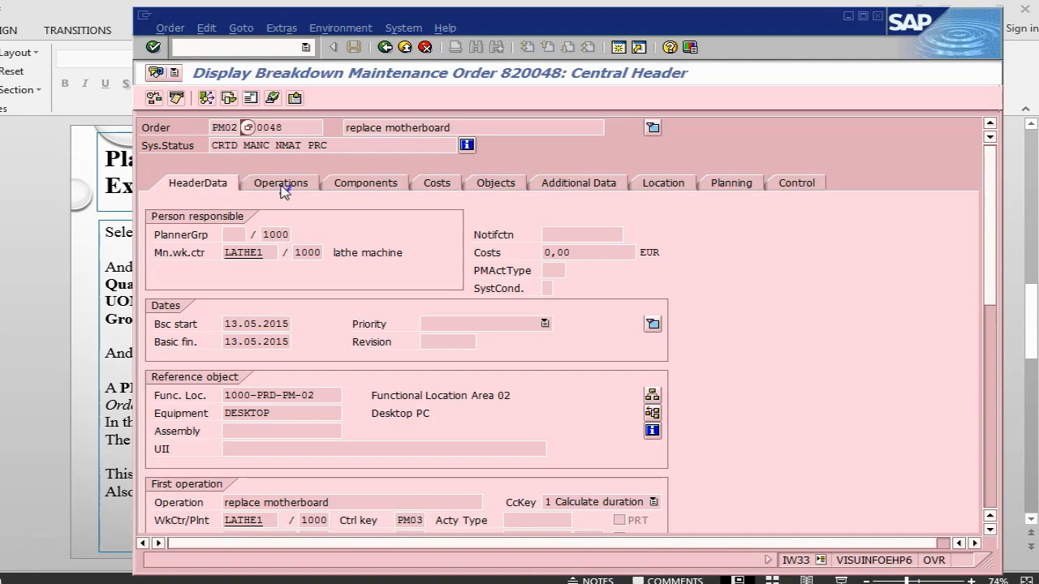
left_click(280, 183)
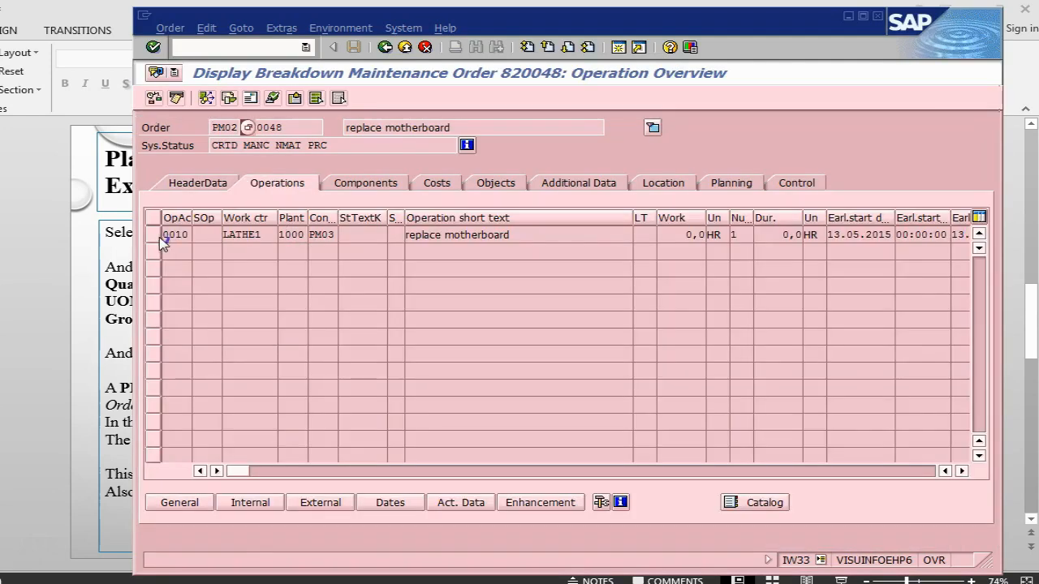
left_click(174, 235)
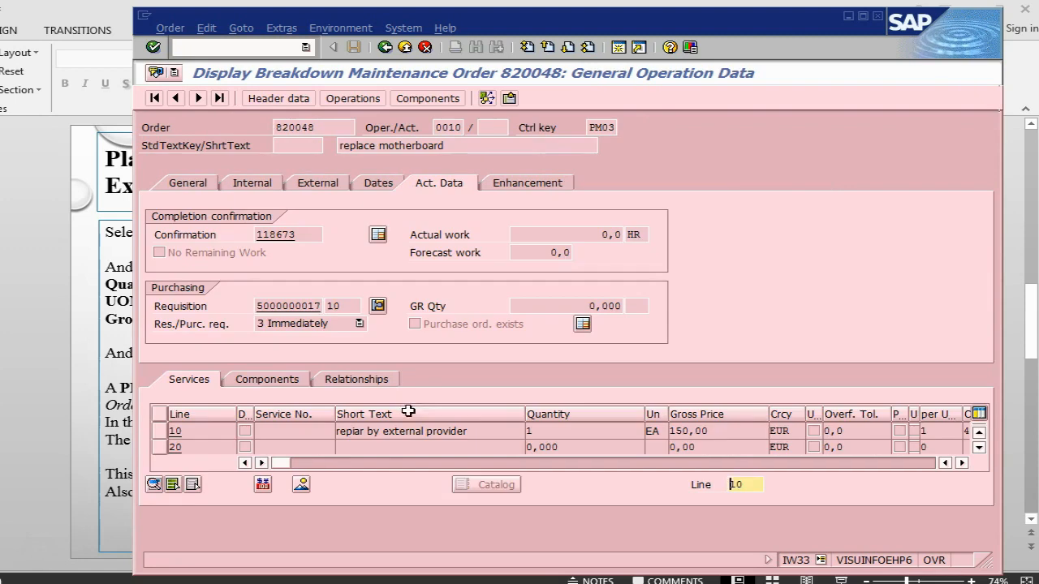
mouse_move(276, 328)
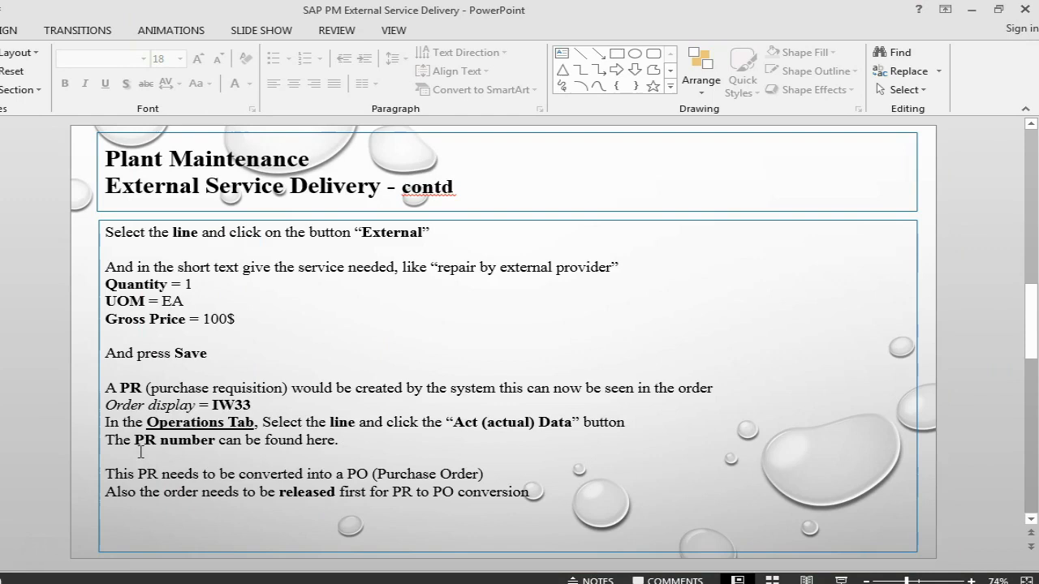
mouse_move(320, 443)
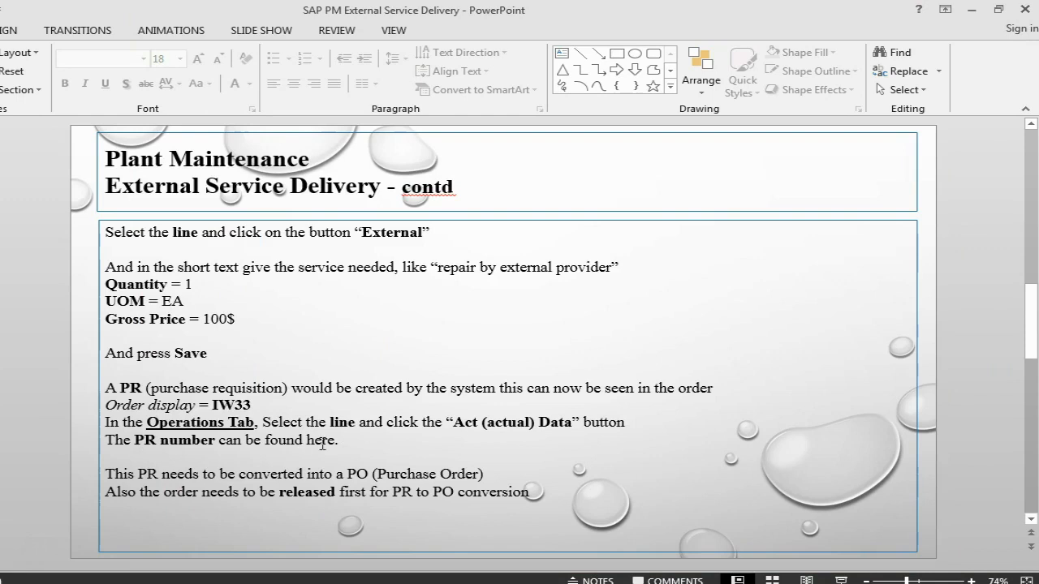
mouse_move(255, 443)
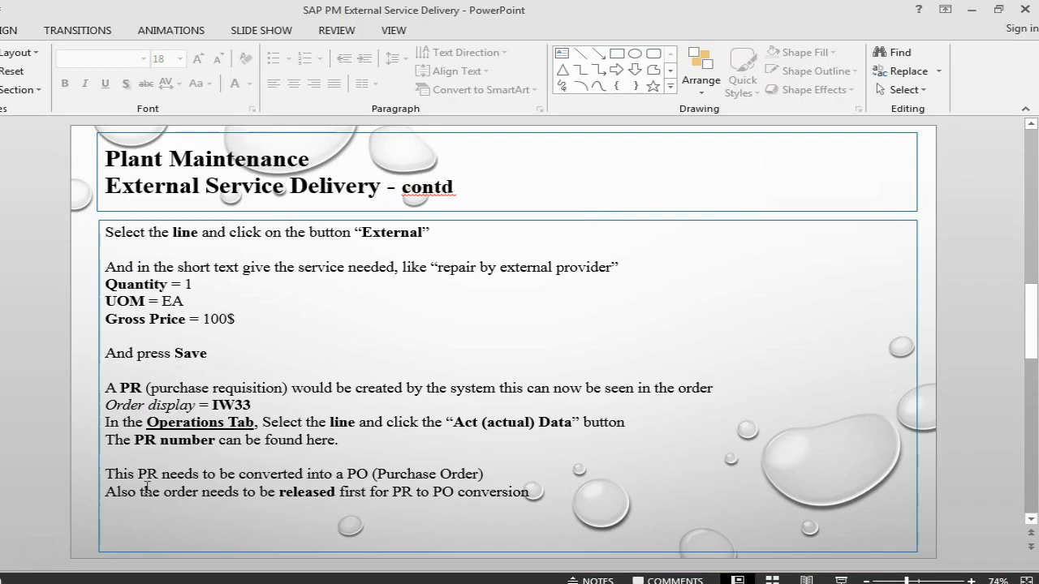
mouse_move(352, 474)
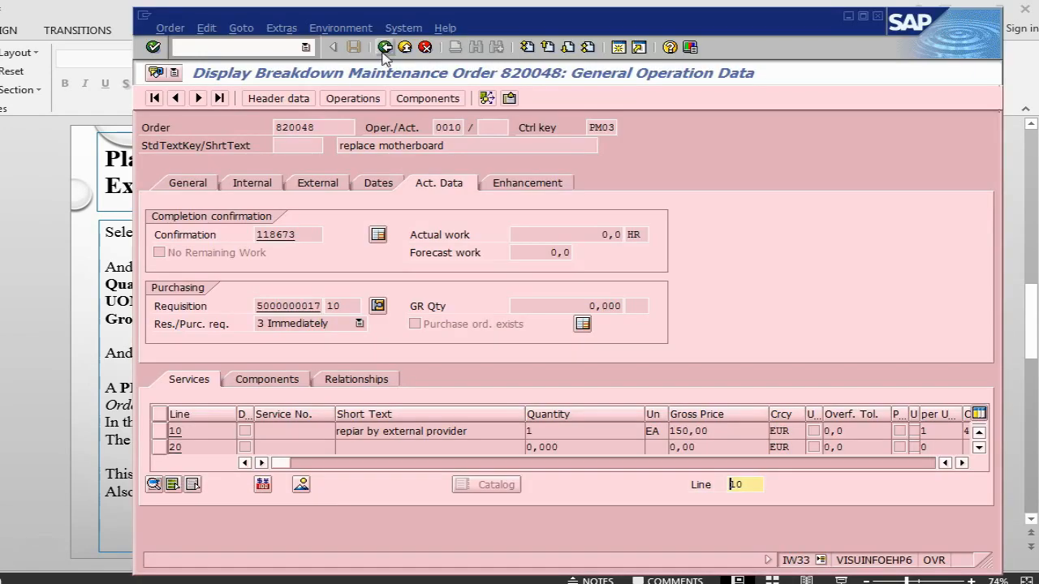
Release order 820048 after checking permits, review its 180,00 EUR planned costs, and save
left_click(384, 46)
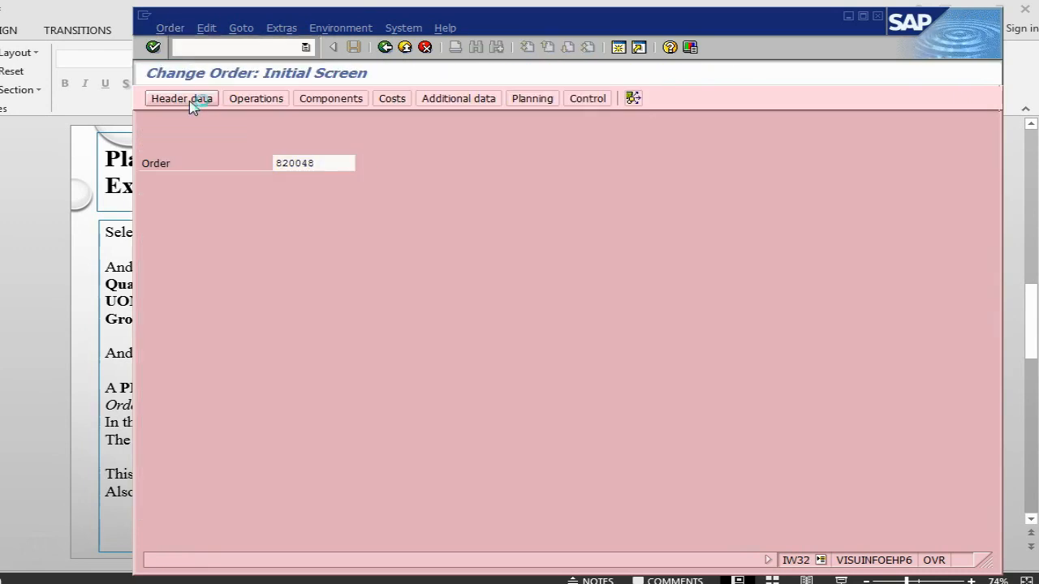
left_click(241, 26)
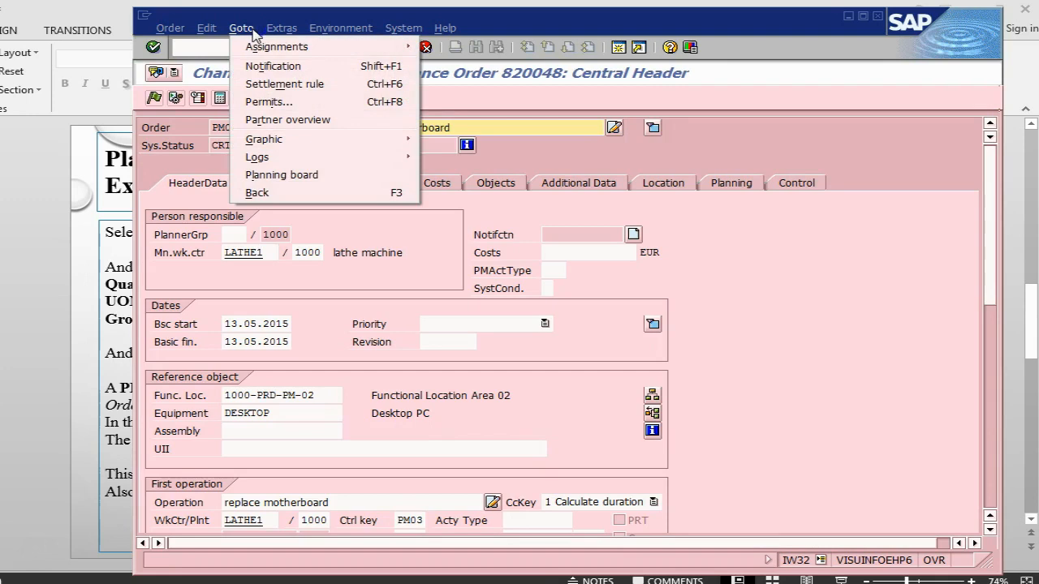
left_click(268, 101)
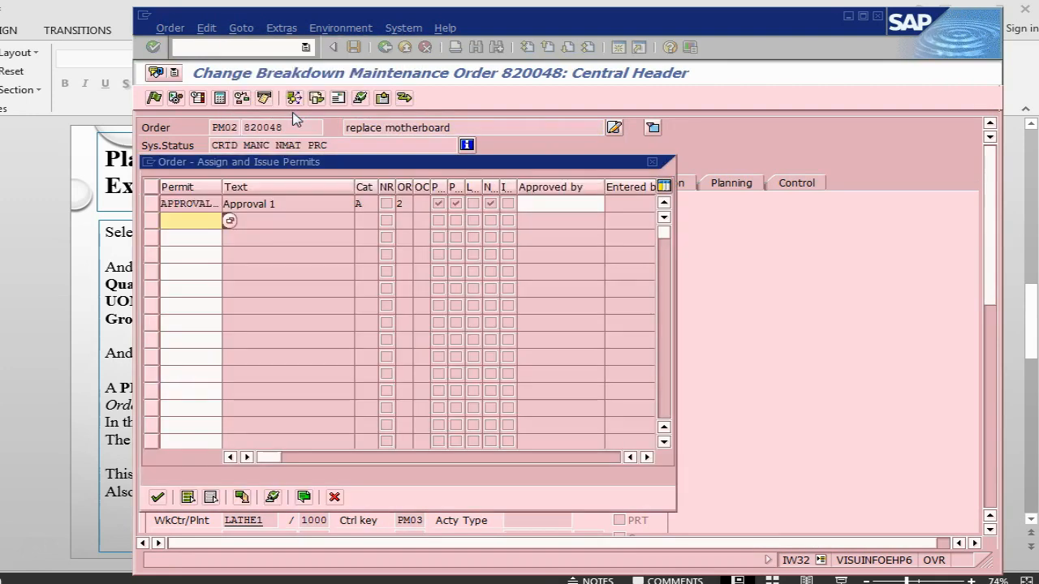
type("f")
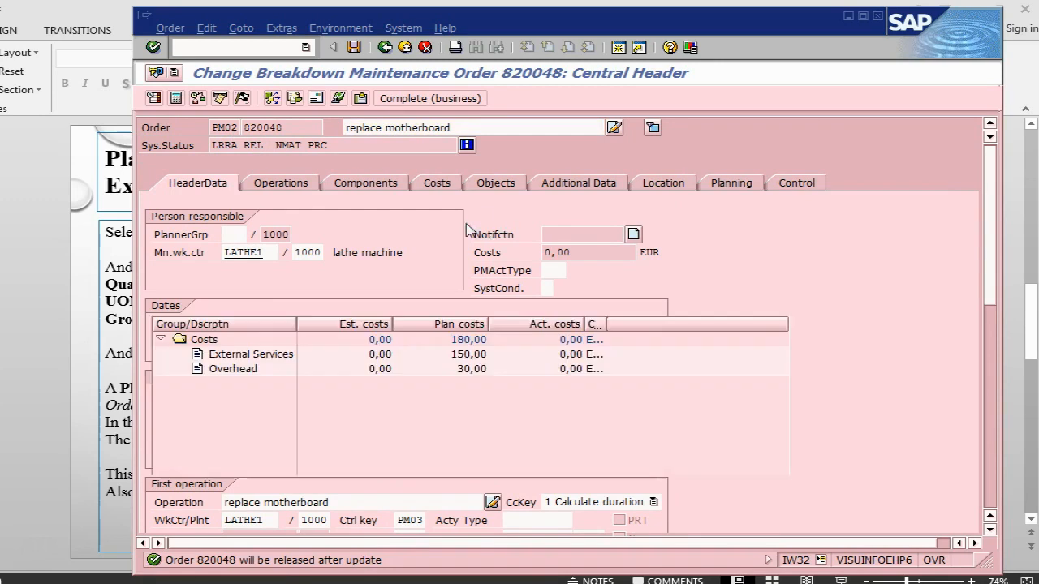
left_click(435, 183)
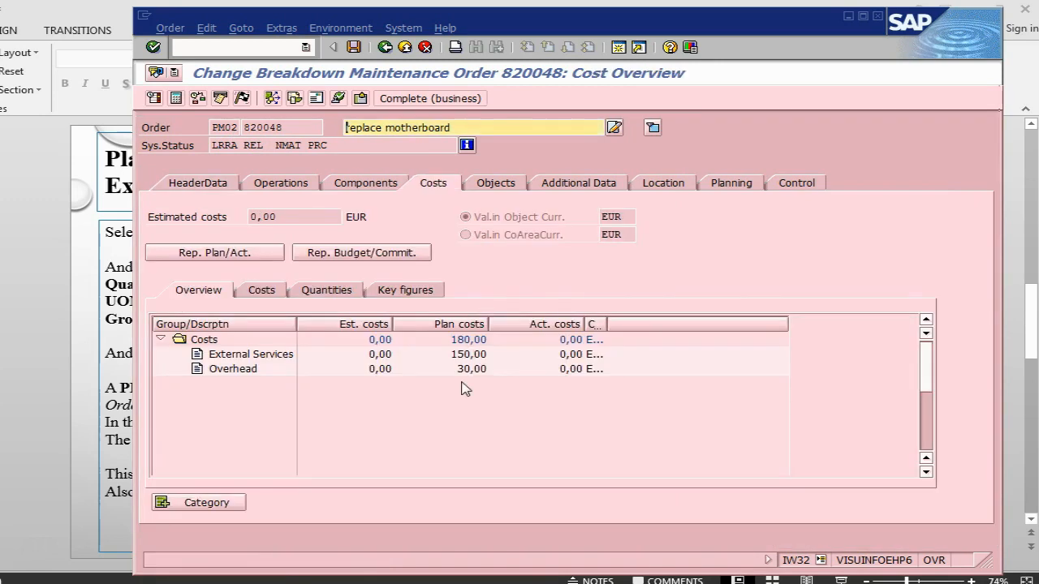
left_click(363, 46)
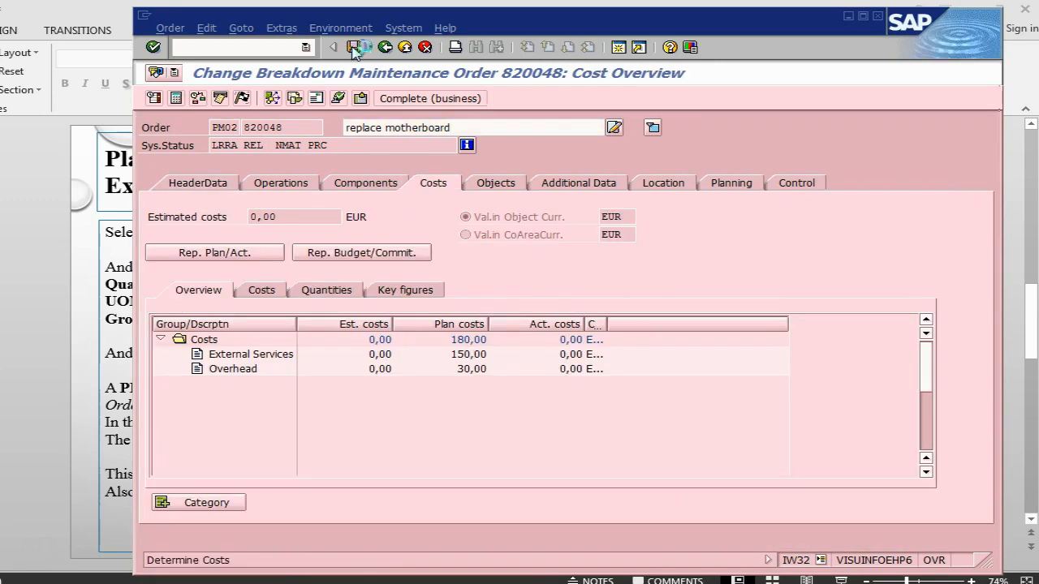
left_click(360, 46)
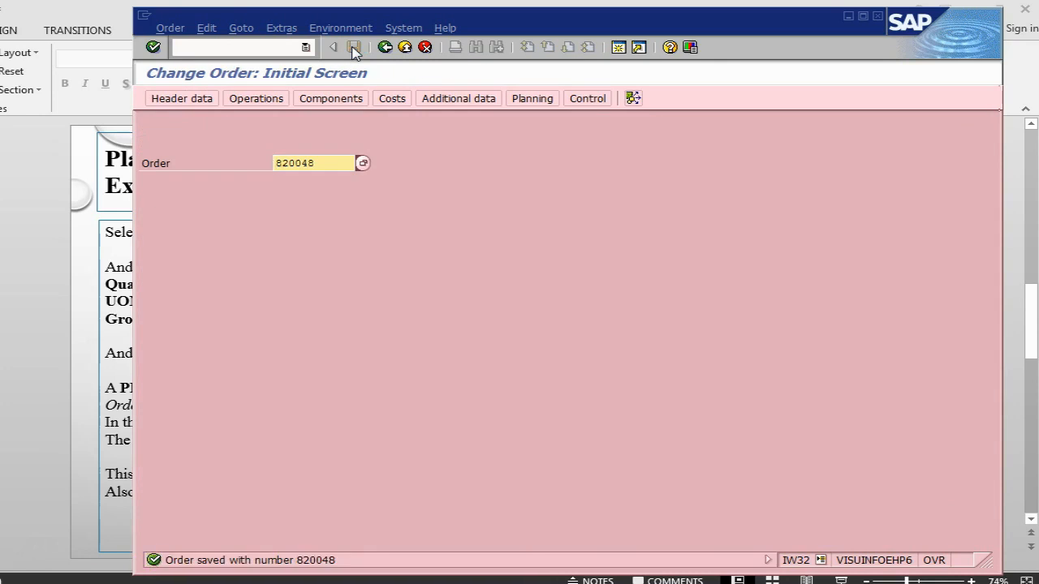
Display order 820048 and open operation 0010's actual data with its requisition
left_click(169, 27)
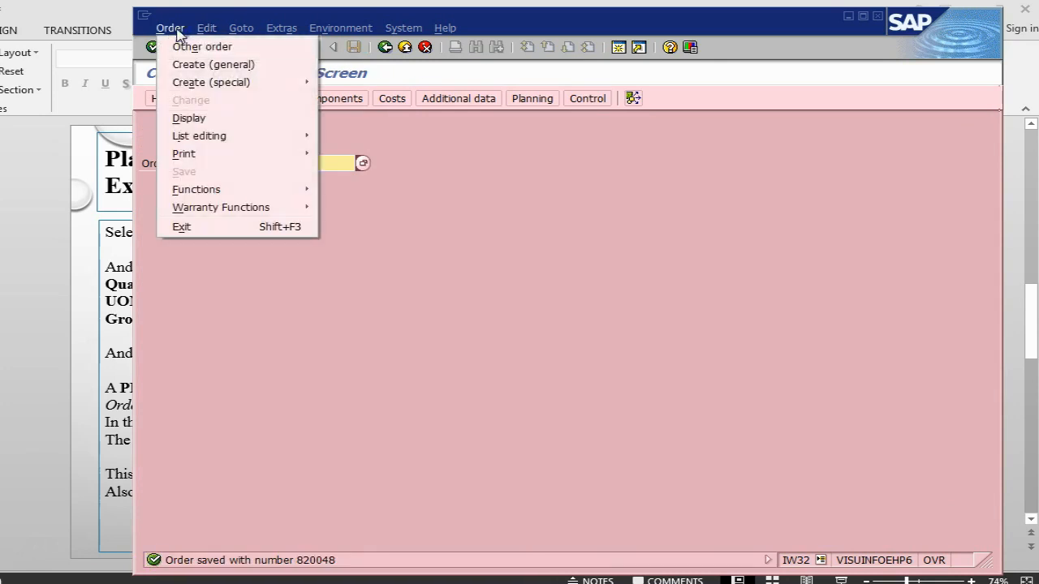
left_click(188, 118)
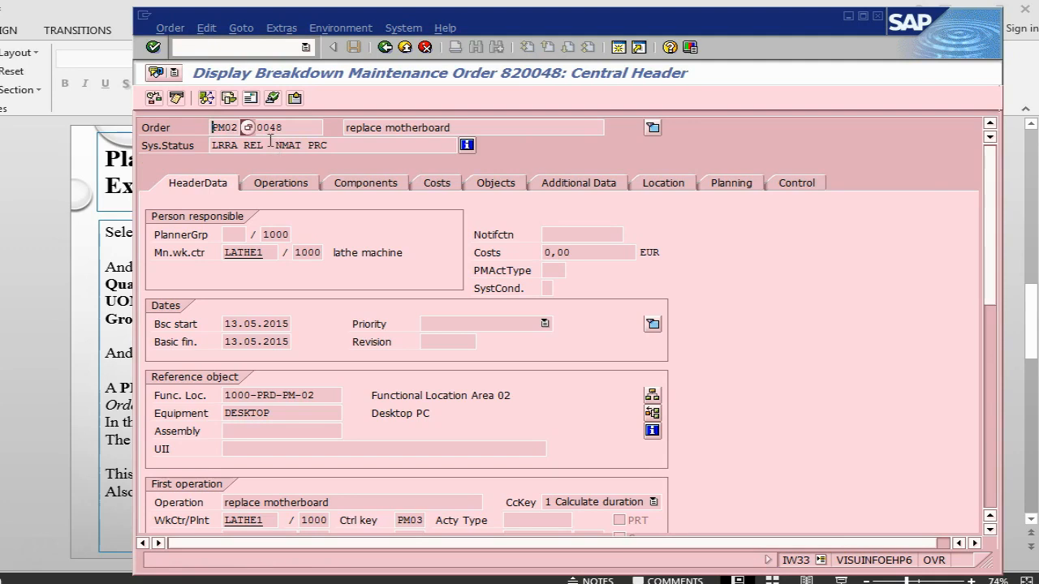
mouse_move(327, 193)
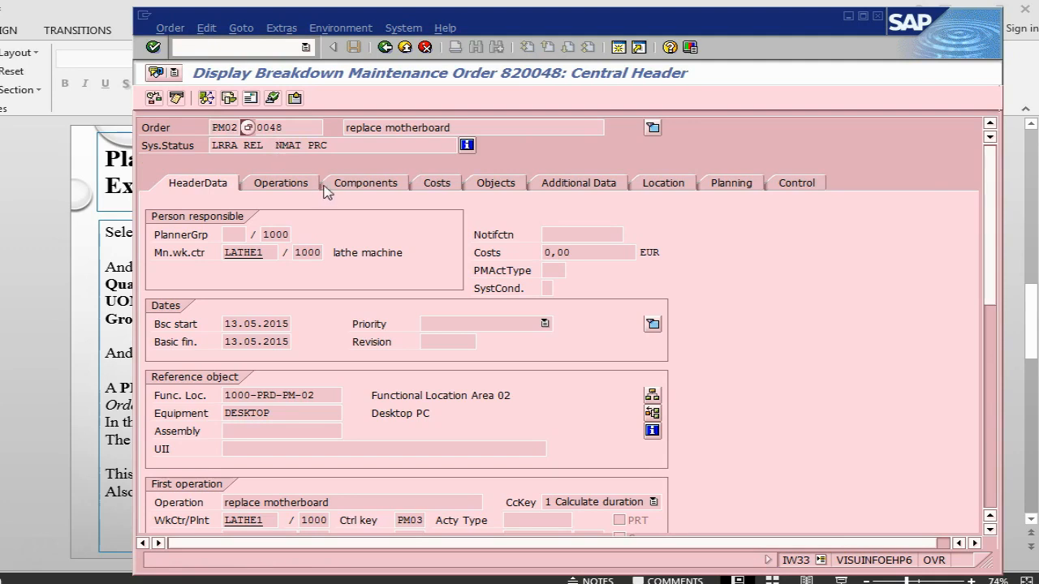
left_click(280, 183)
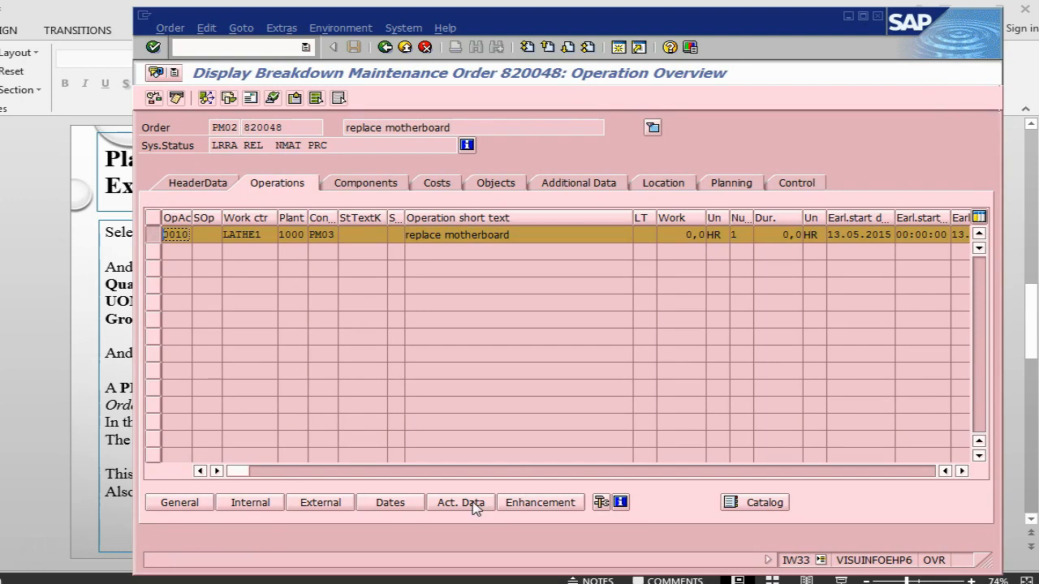
left_click(459, 502)
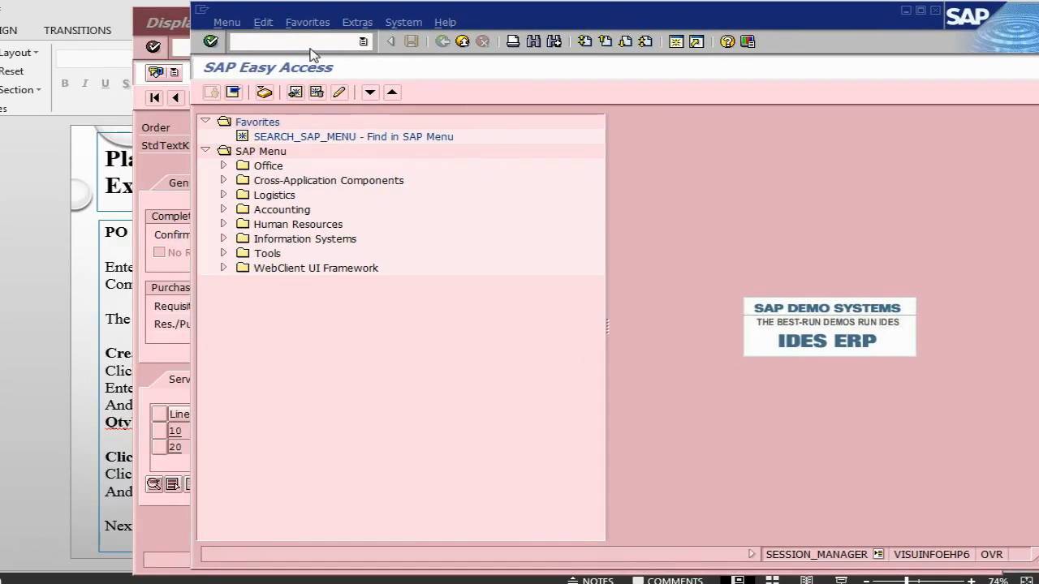
mouse_move(818, 12)
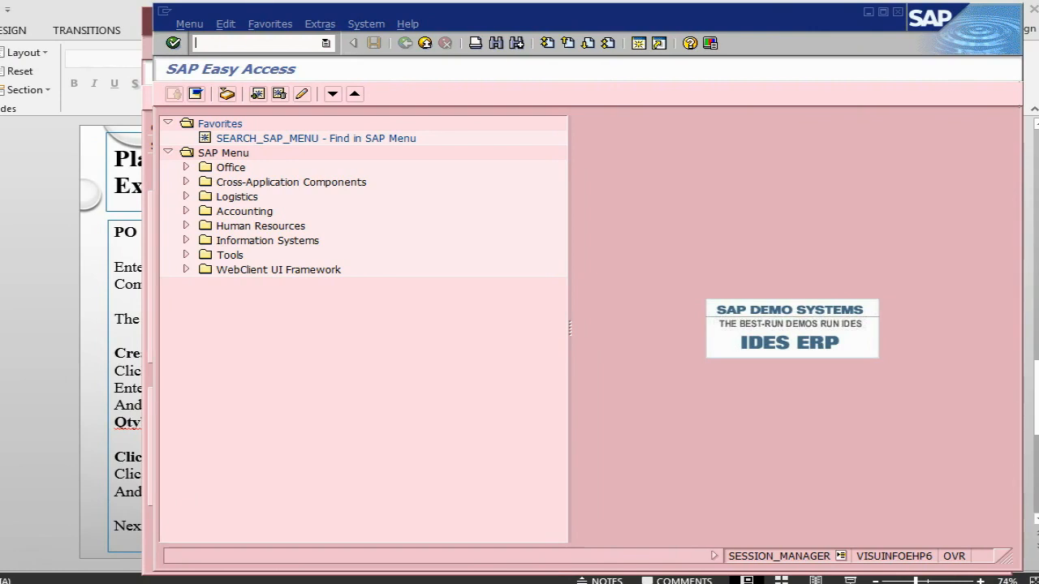
Start ME21N in a new session for a standard purchase order
left_click(243, 43)
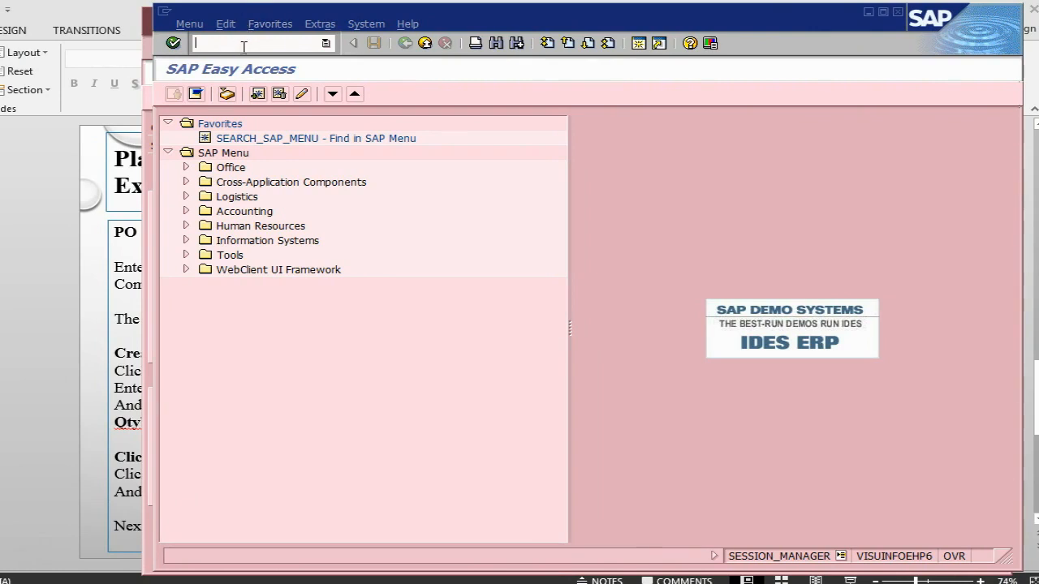
type("me21n")
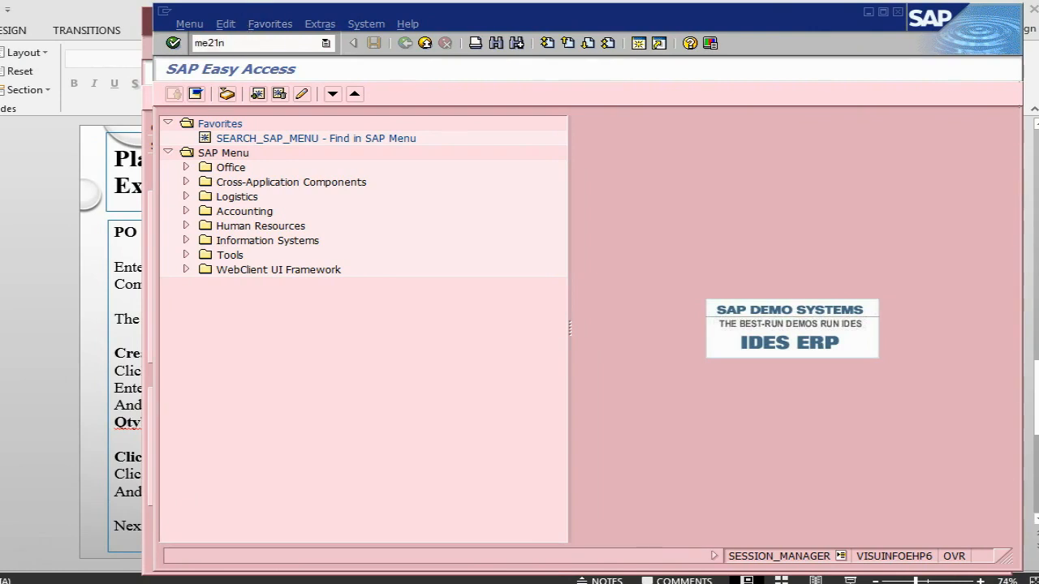
key("Enter")
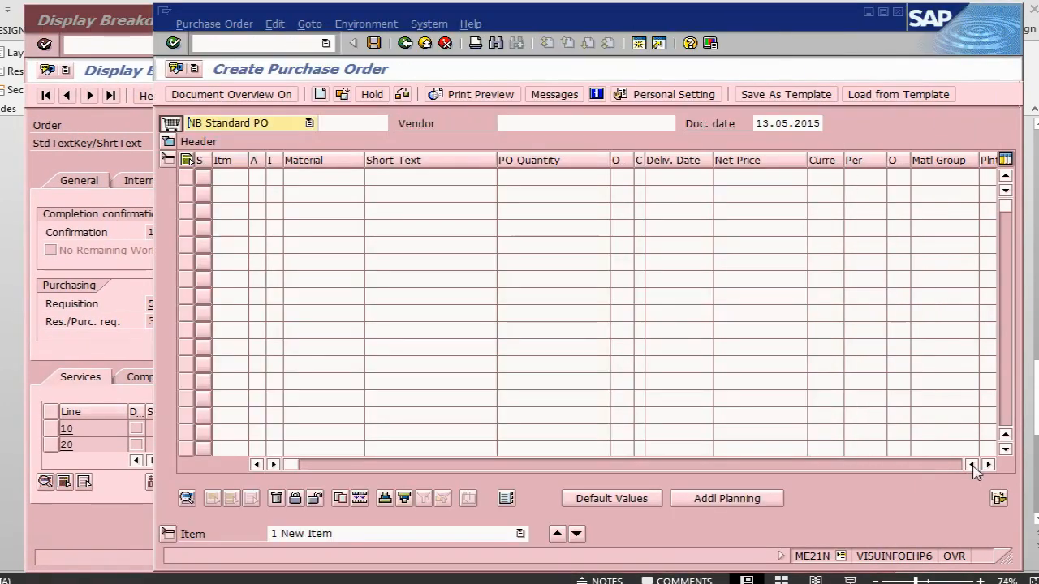
left_click(989, 464)
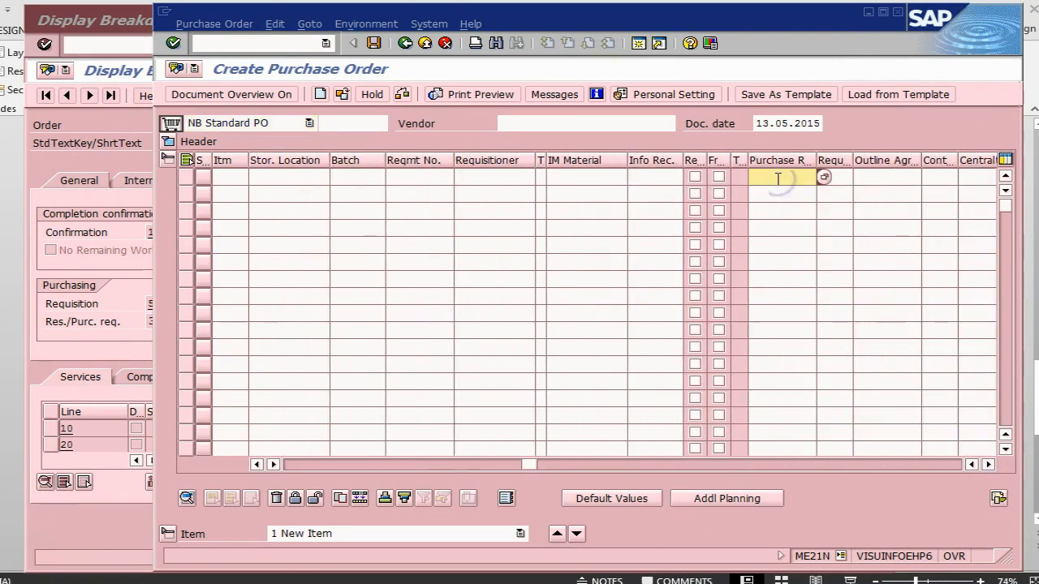
type("5000000017")
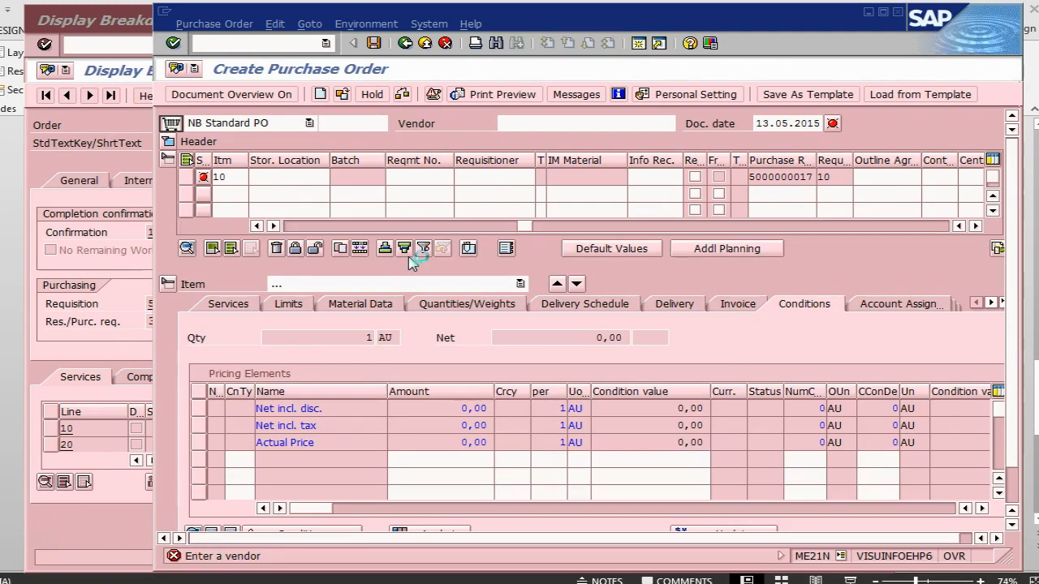
left_click(584, 124)
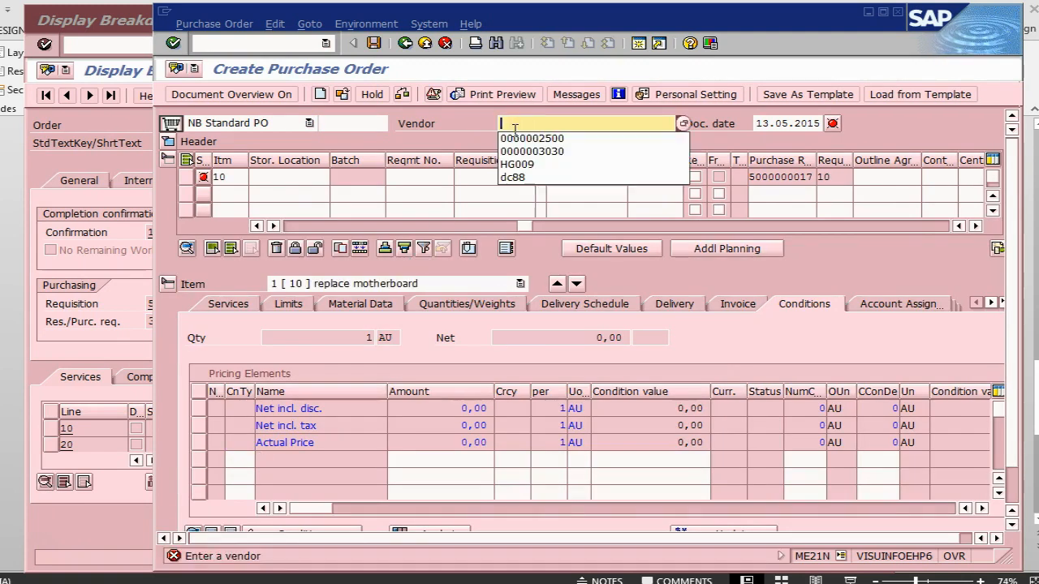
left_click(532, 138)
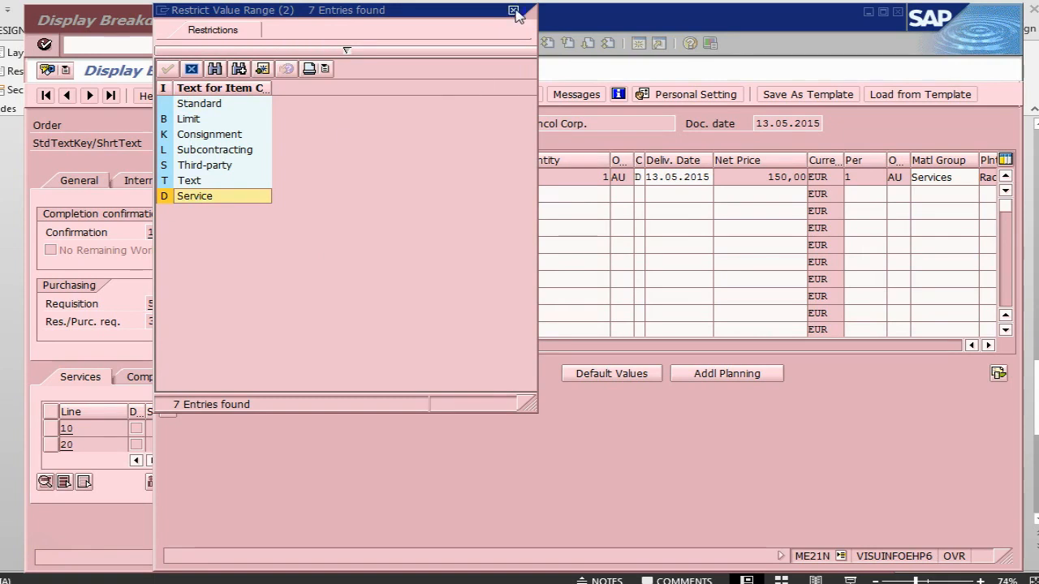
Make the item a Service item and show its service lines in Item Detail
left_click(508, 9)
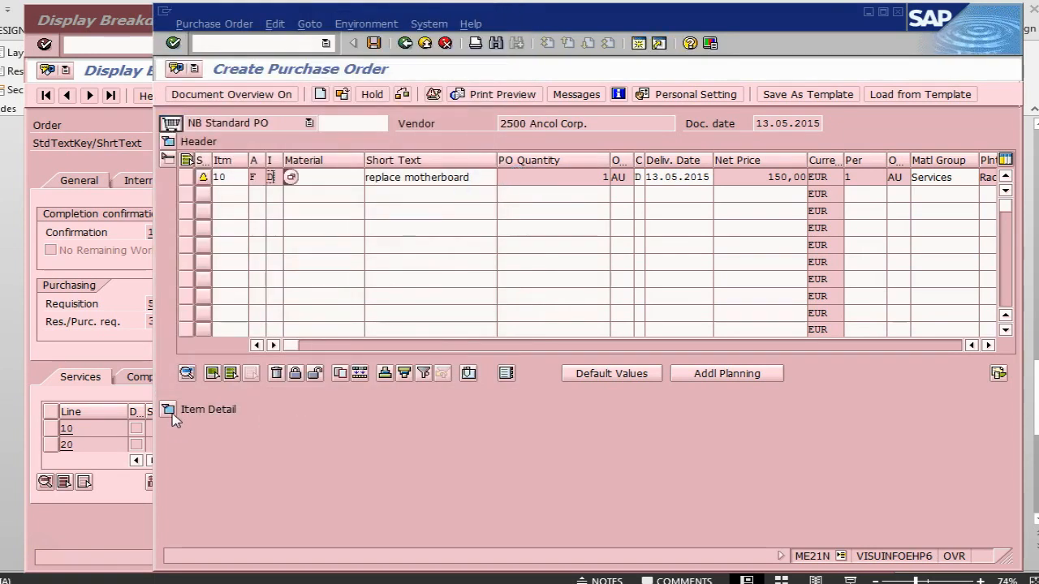
left_click(168, 409)
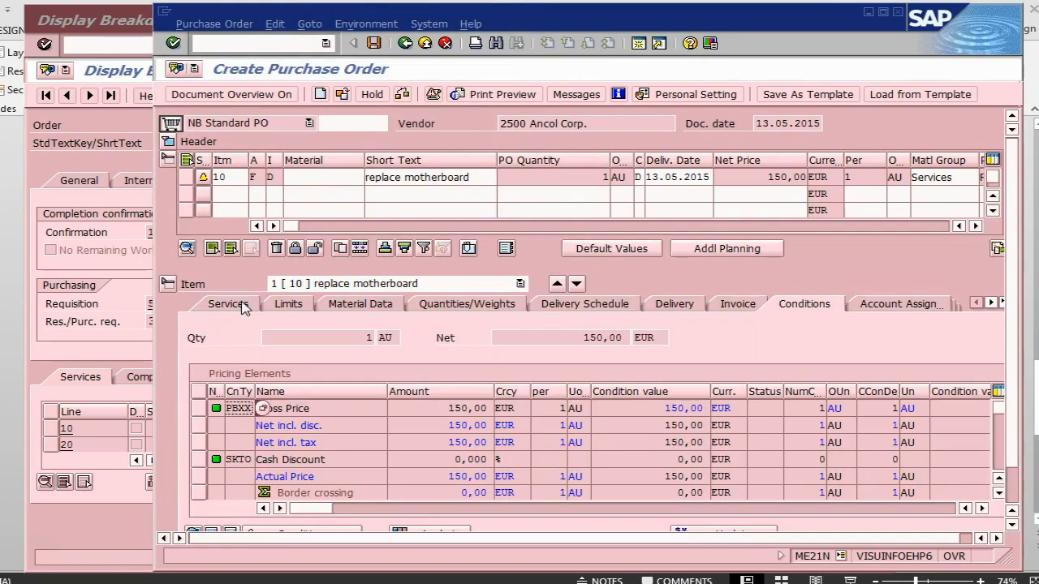
left_click(228, 304)
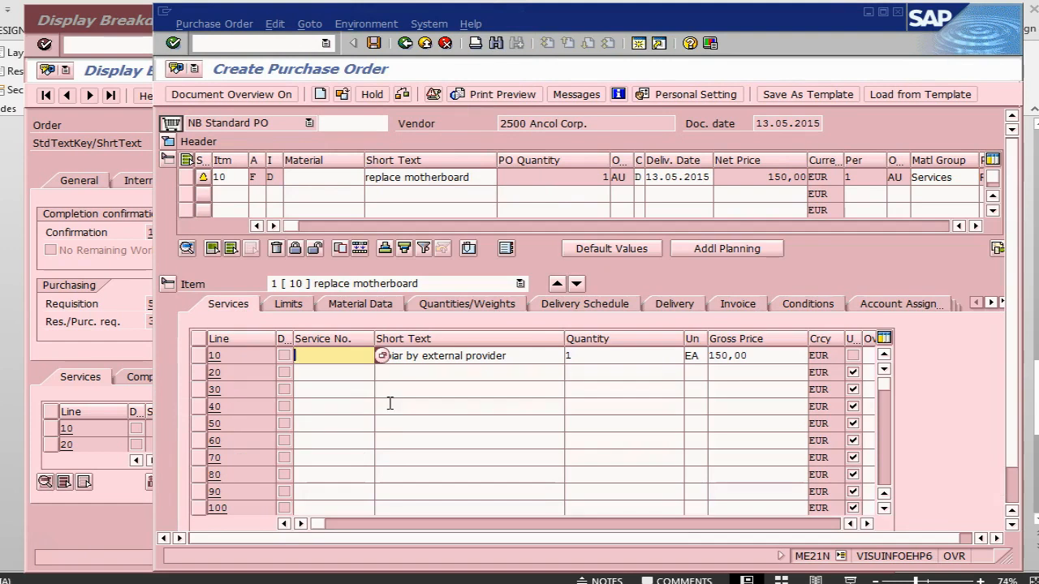
mouse_move(589, 402)
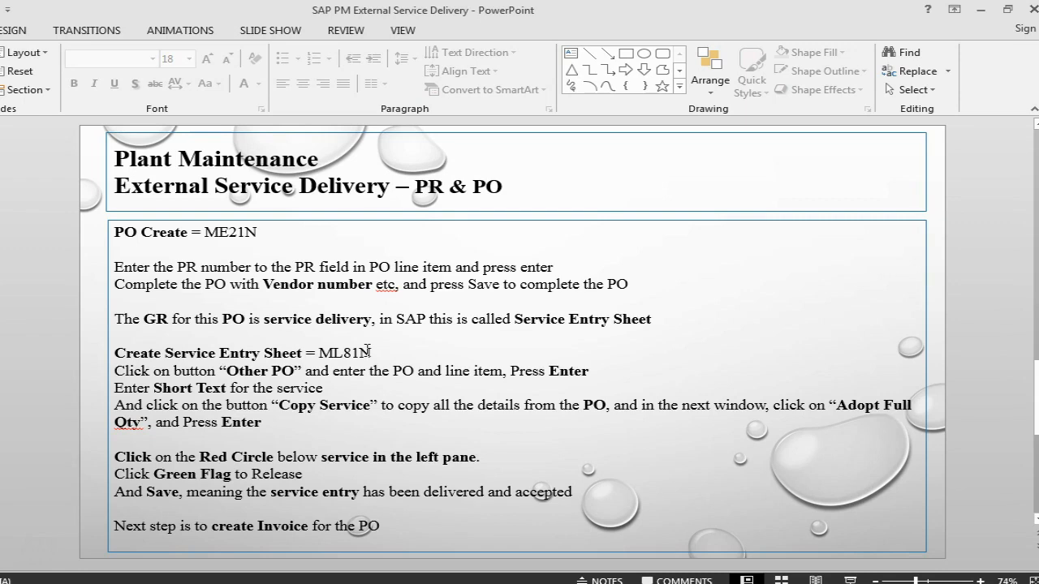
mouse_move(517, 327)
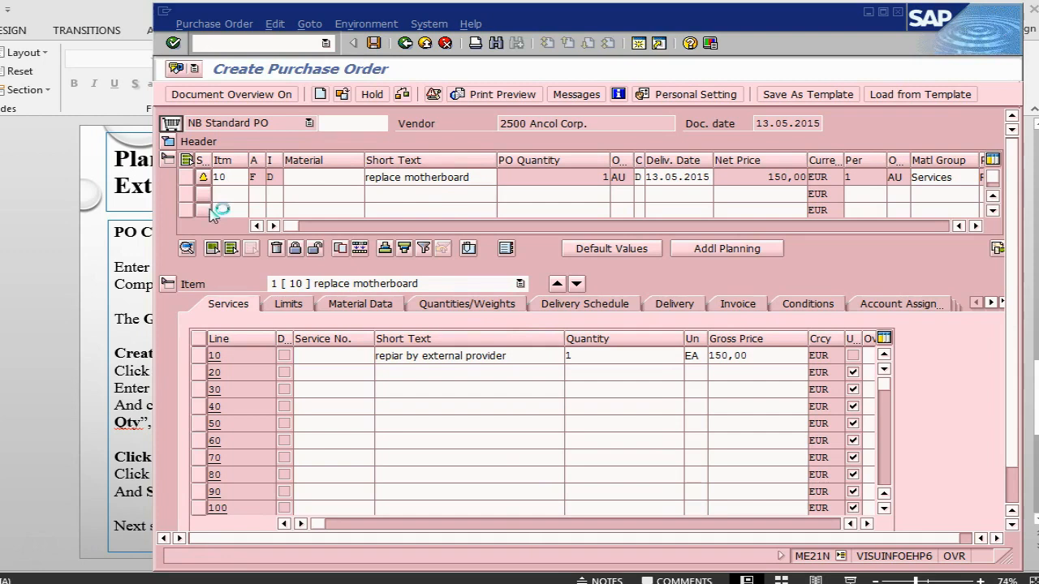
mouse_move(326, 283)
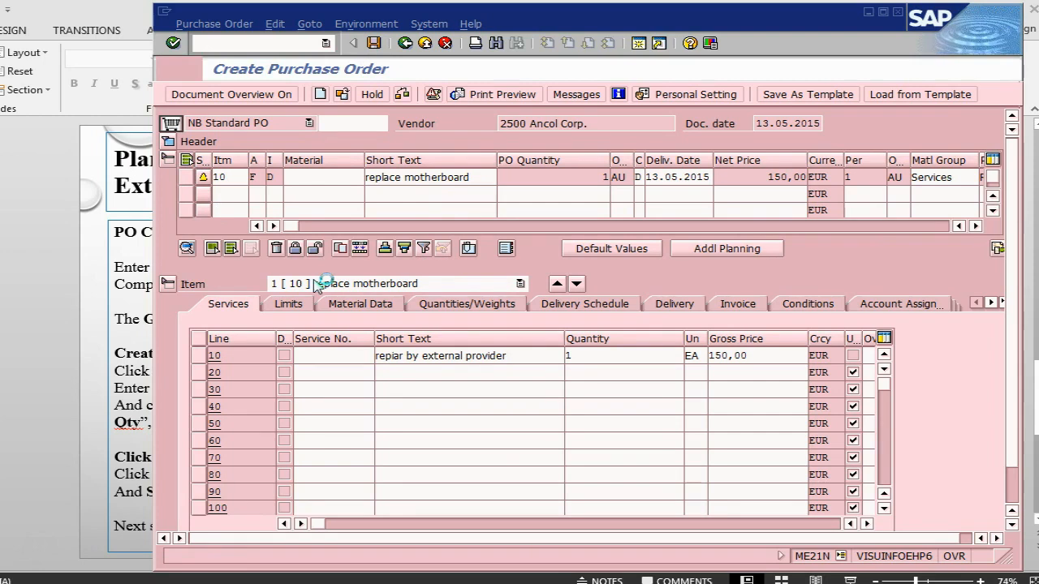
left_click(381, 43)
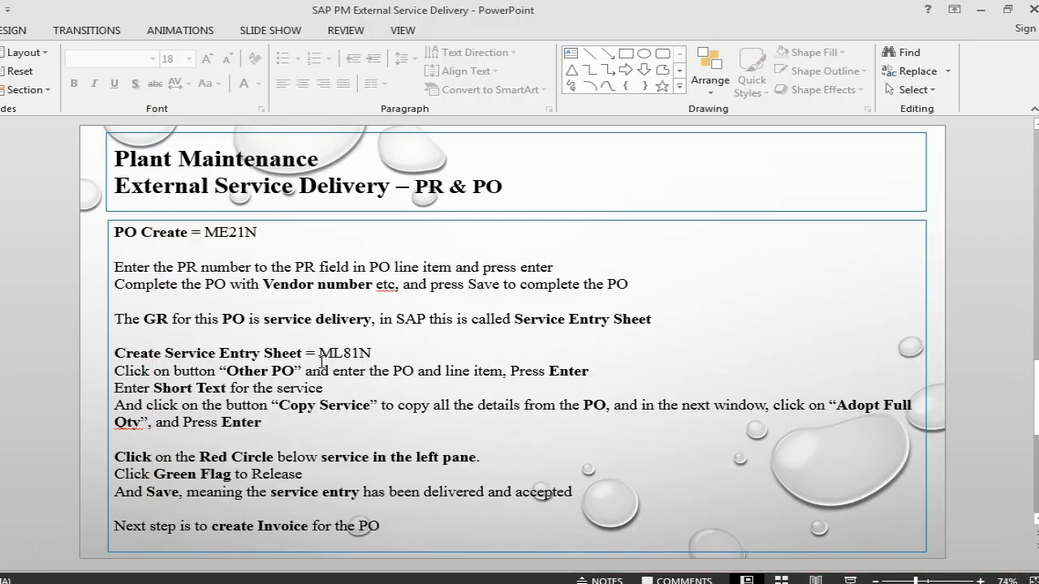
mouse_move(392, 349)
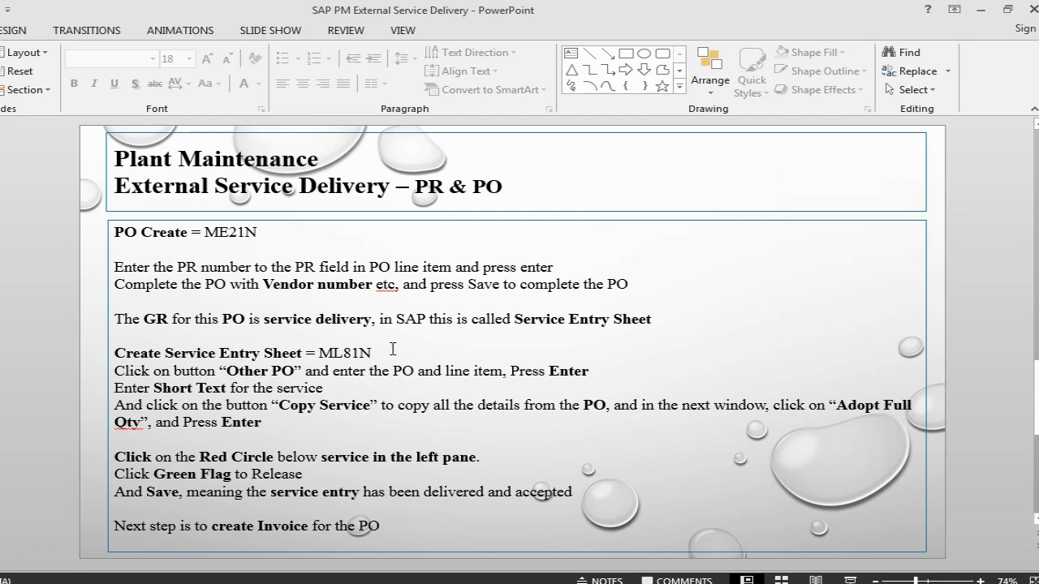
mouse_move(245, 316)
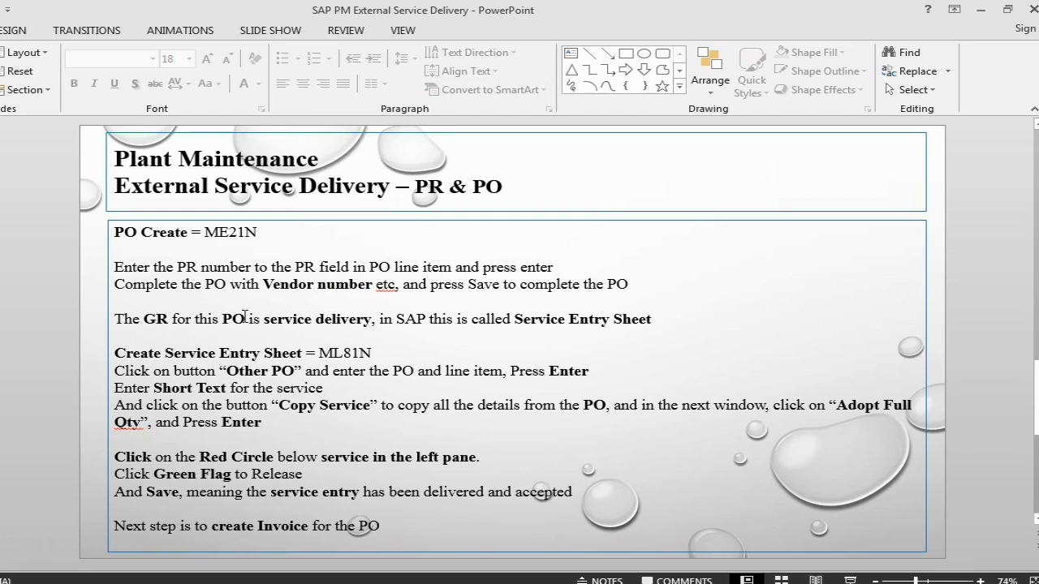
mouse_move(630, 329)
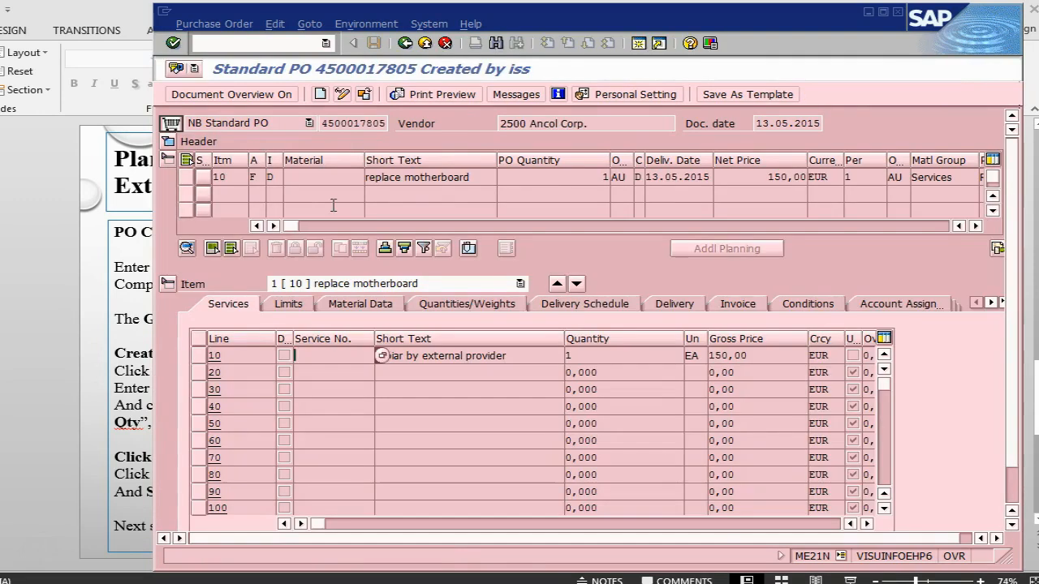
mouse_move(516, 471)
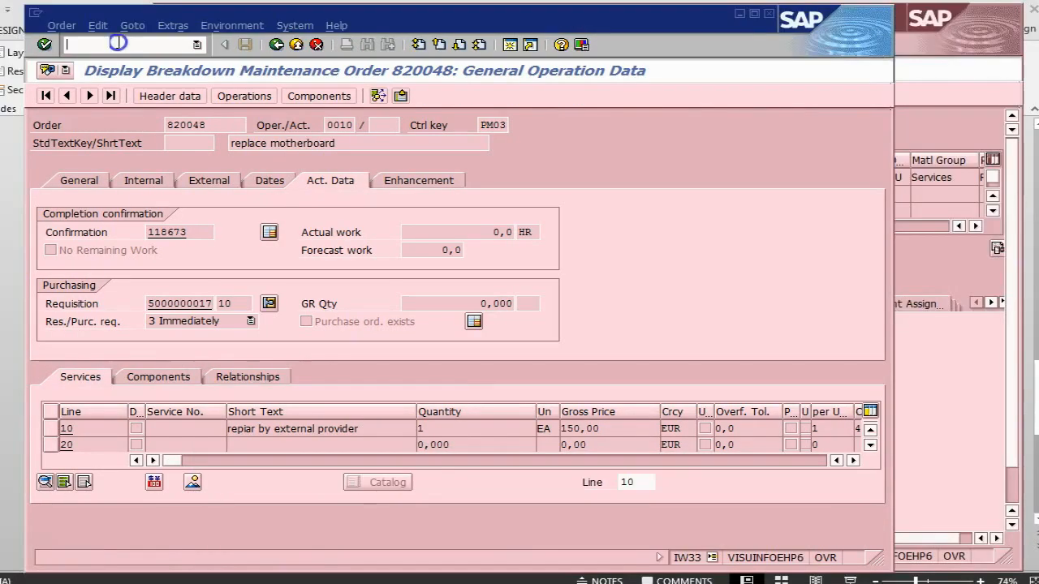
type("/n")
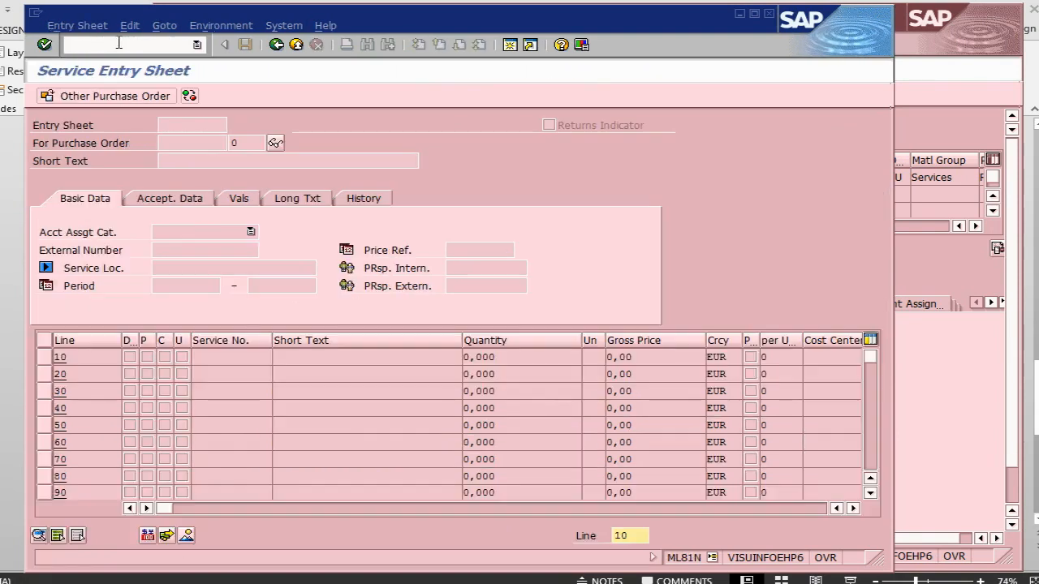
mouse_move(212, 267)
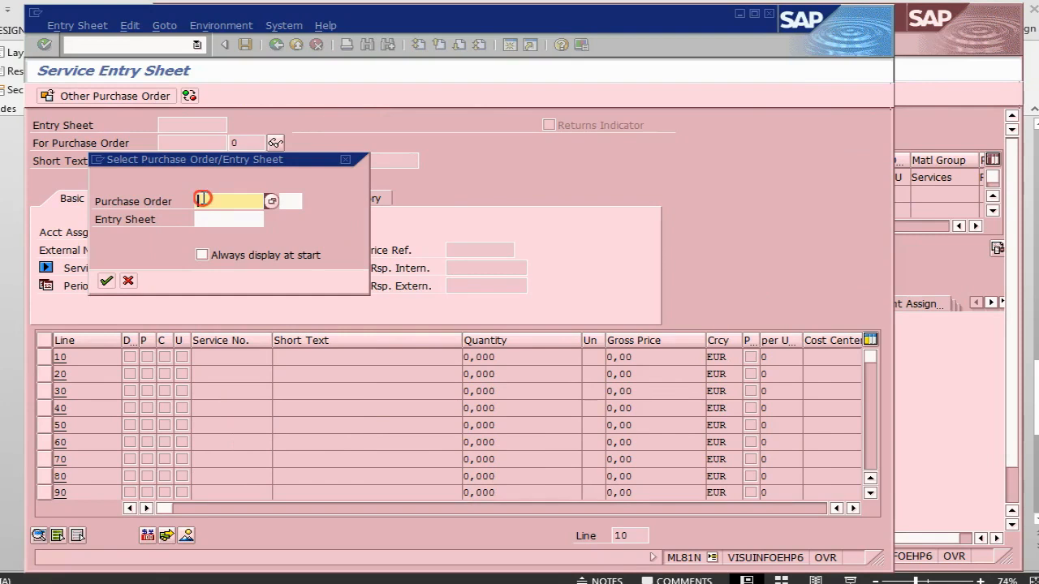
left_click(106, 280)
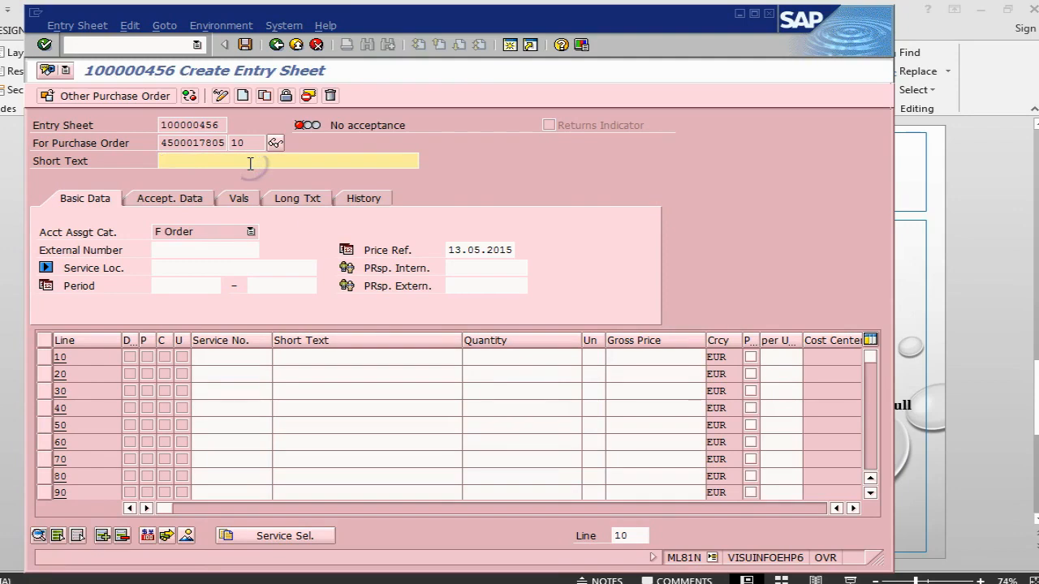
type("exter")
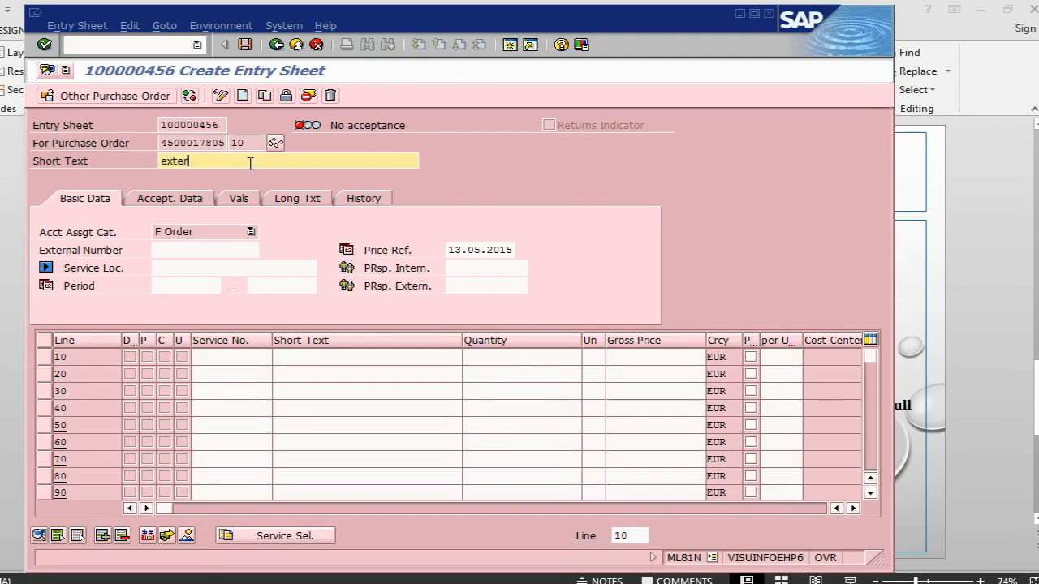
type("nal")
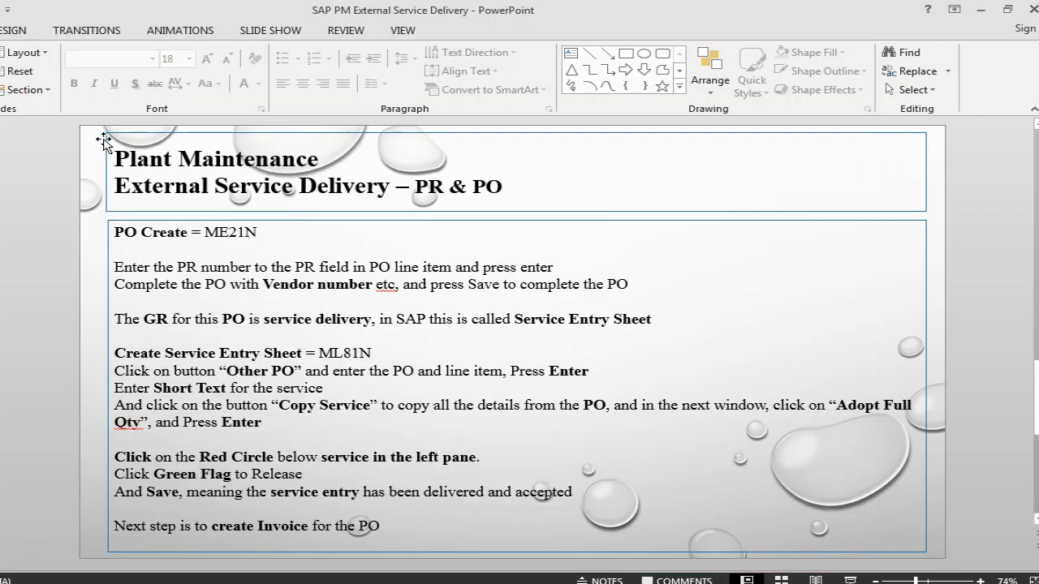
mouse_move(317, 427)
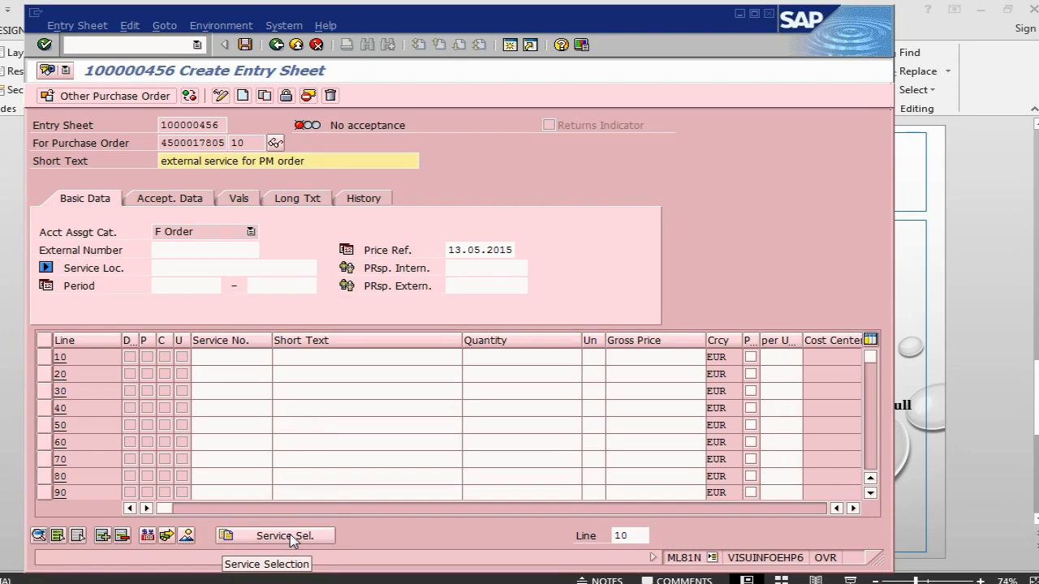
mouse_move(324, 430)
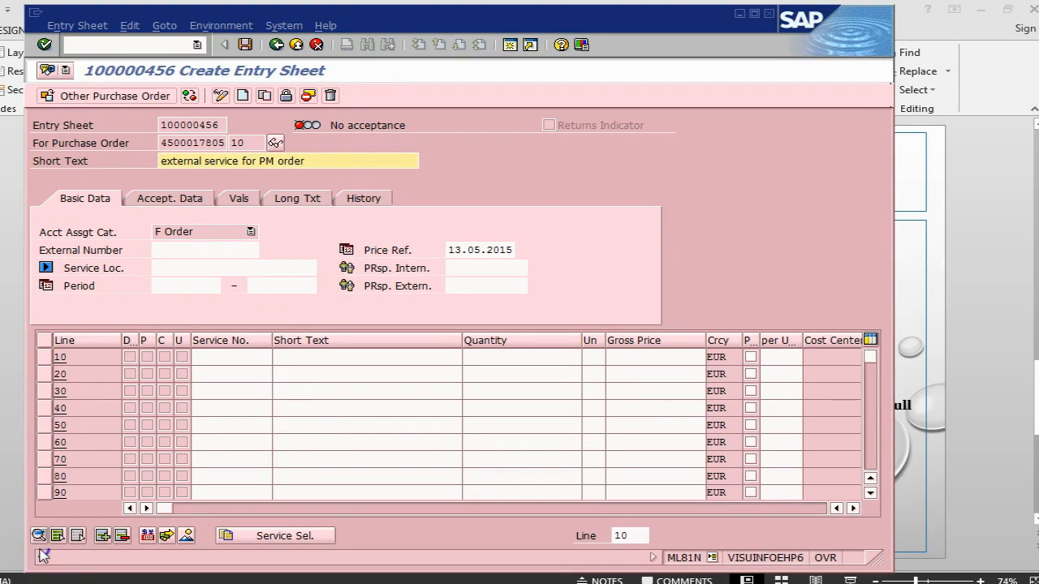
Copy the purchase order's services with full quantity adopted
left_click(283, 536)
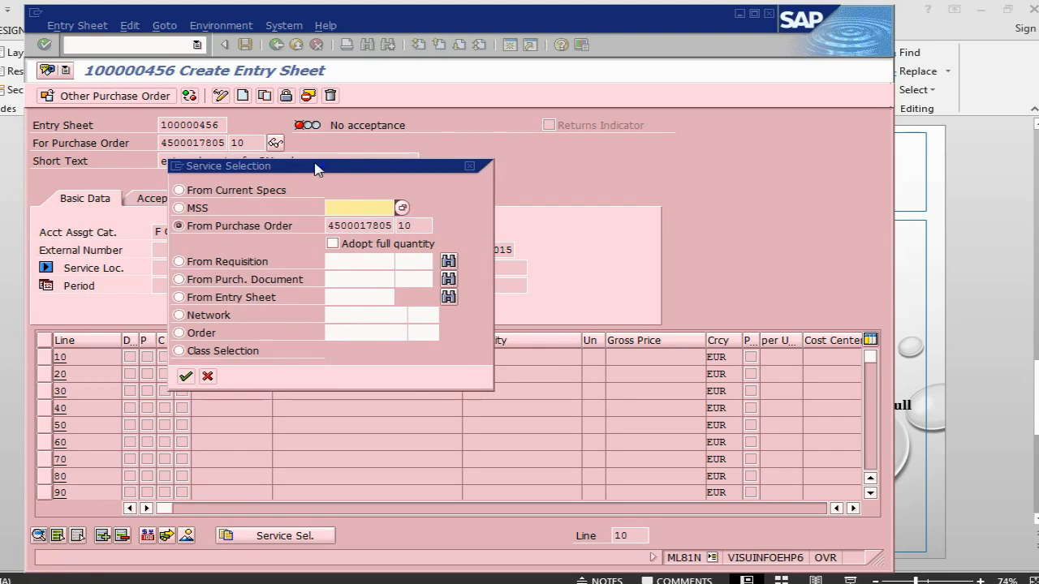
left_click(332, 243)
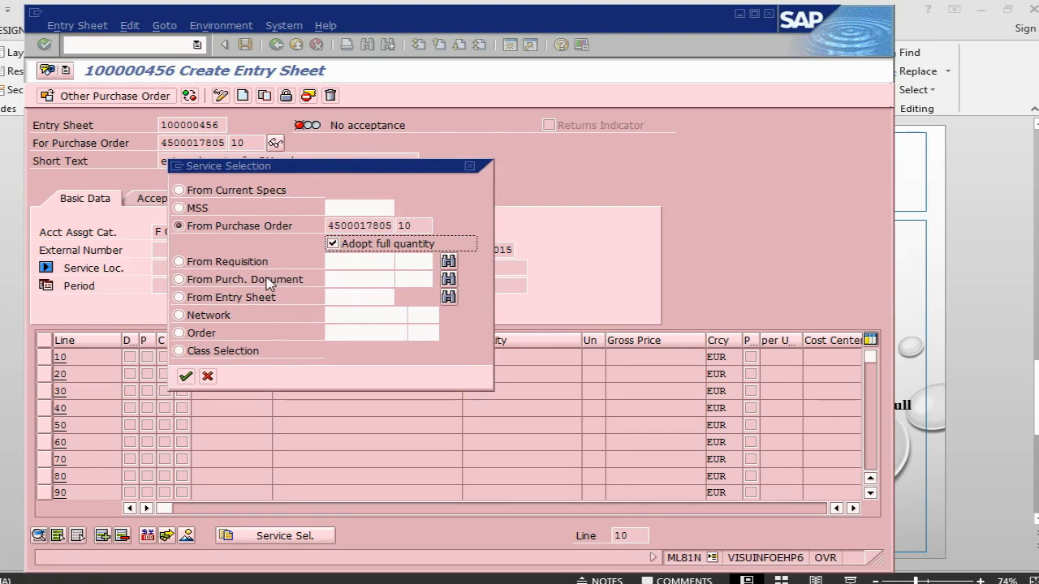
left_click(185, 376)
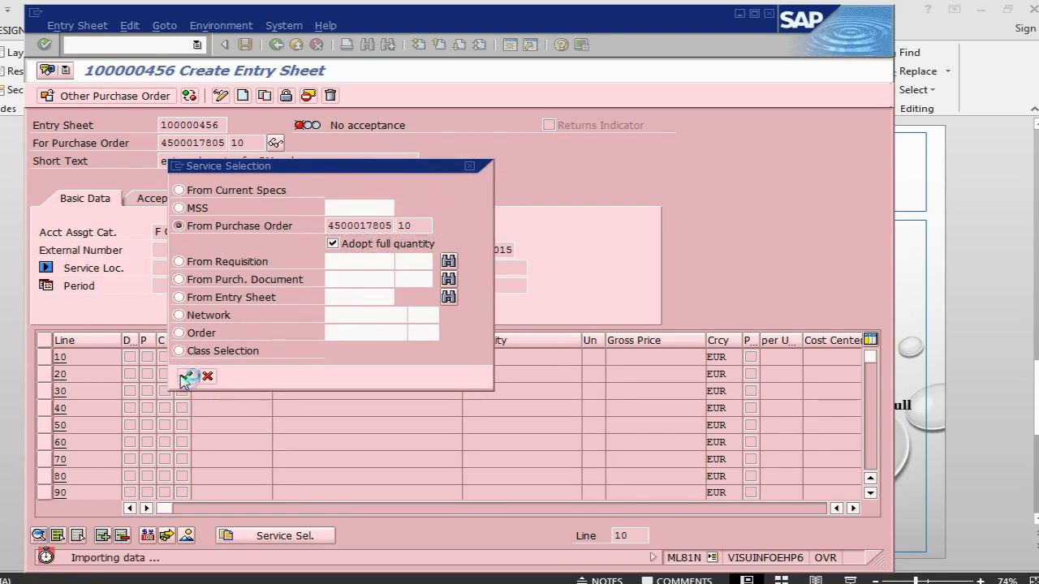
Adopt service line 10, repair by external provider, 1 EA at 150,00 EUR
left_click(186, 376)
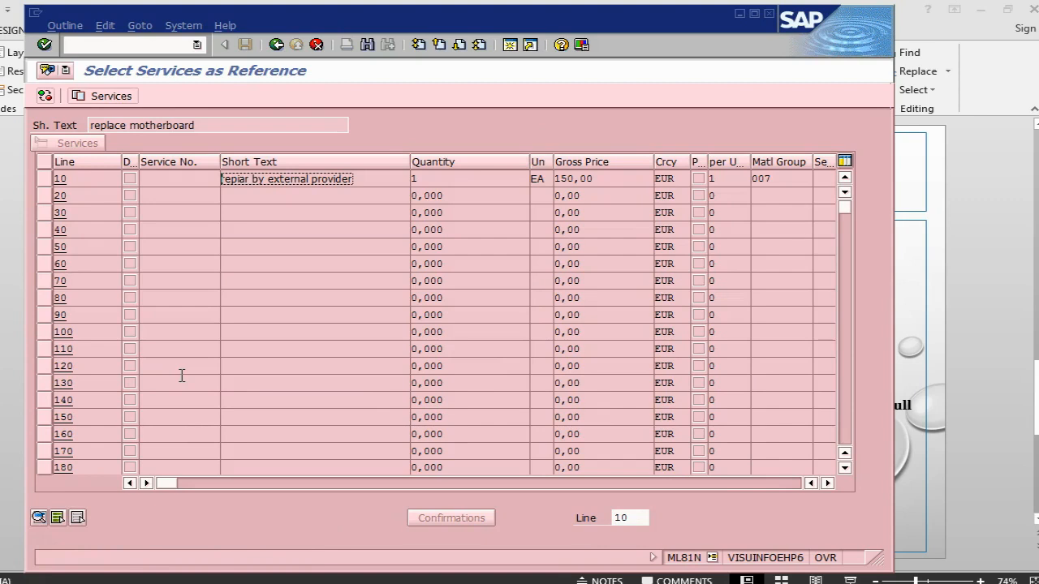
mouse_move(108, 96)
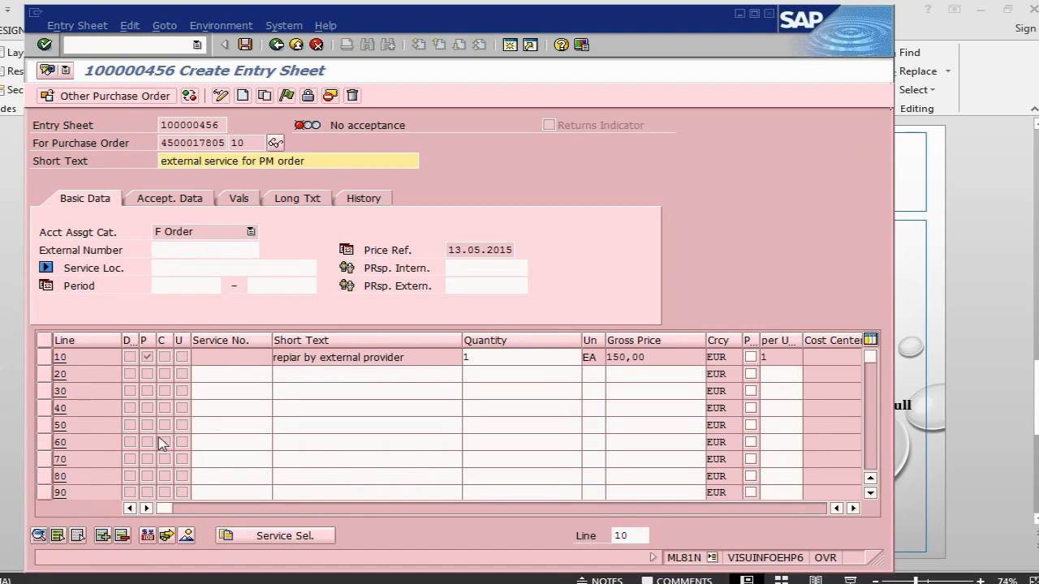
mouse_move(359, 358)
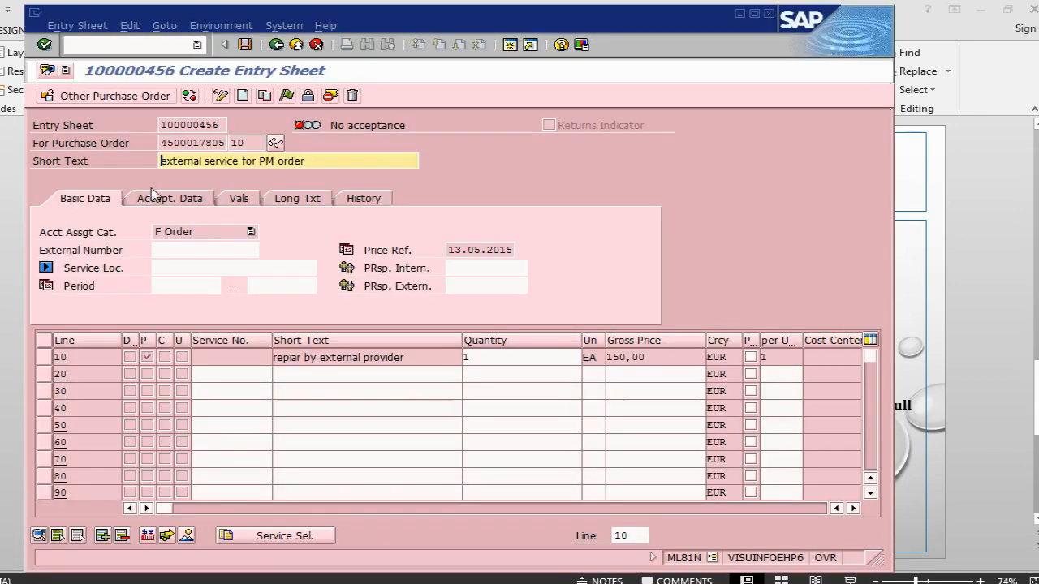
mouse_move(190, 96)
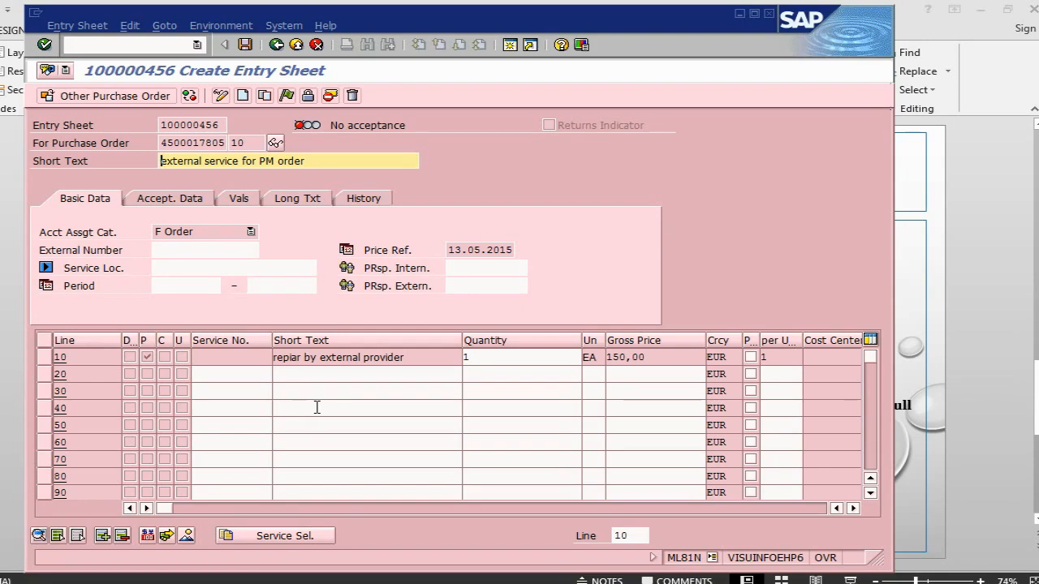
mouse_move(317, 398)
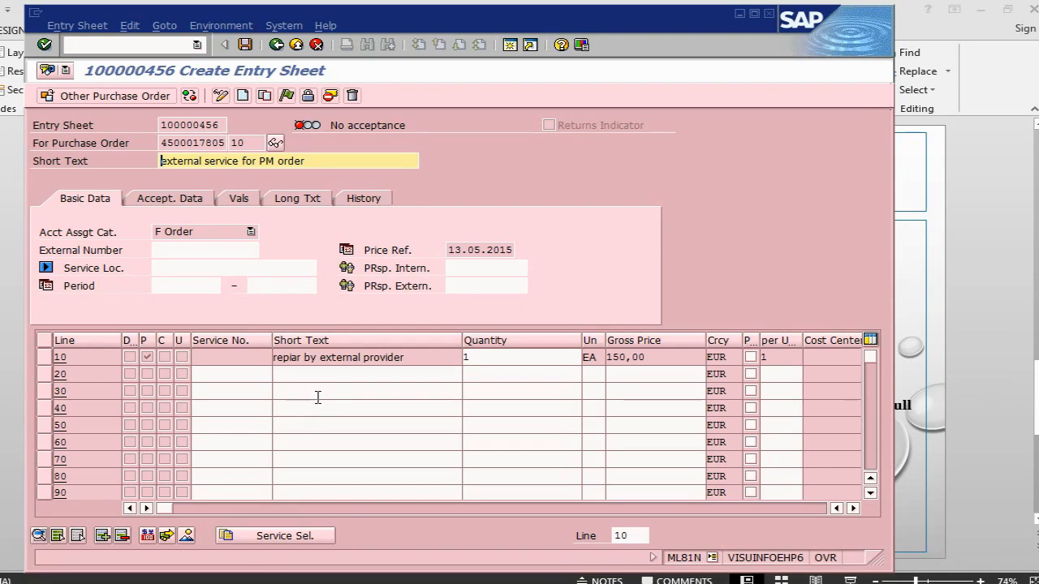
mouse_move(285, 96)
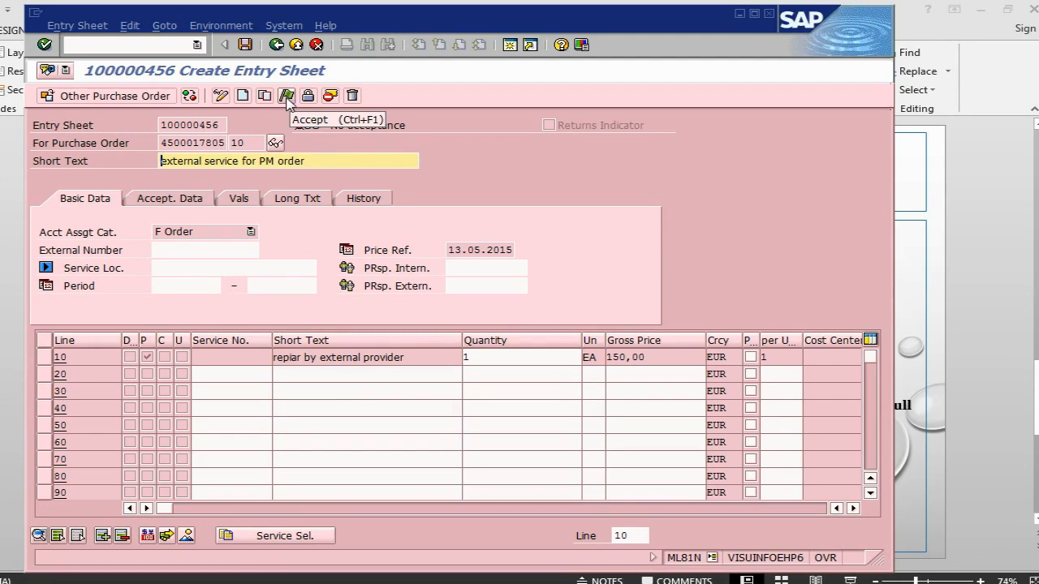
Accept service entry sheet 100000456 with the green flag
left_click(285, 96)
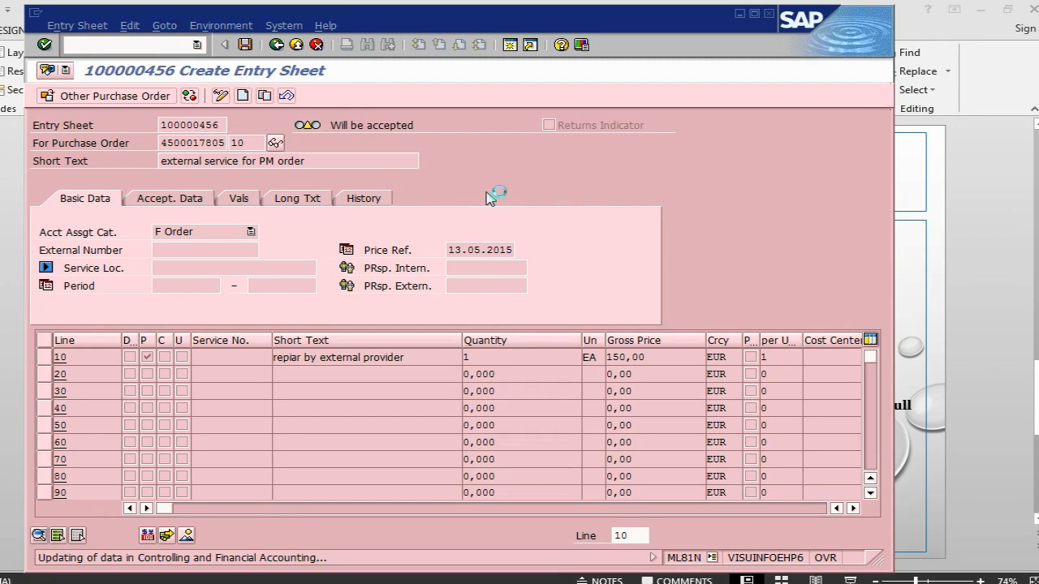
mouse_move(73, 80)
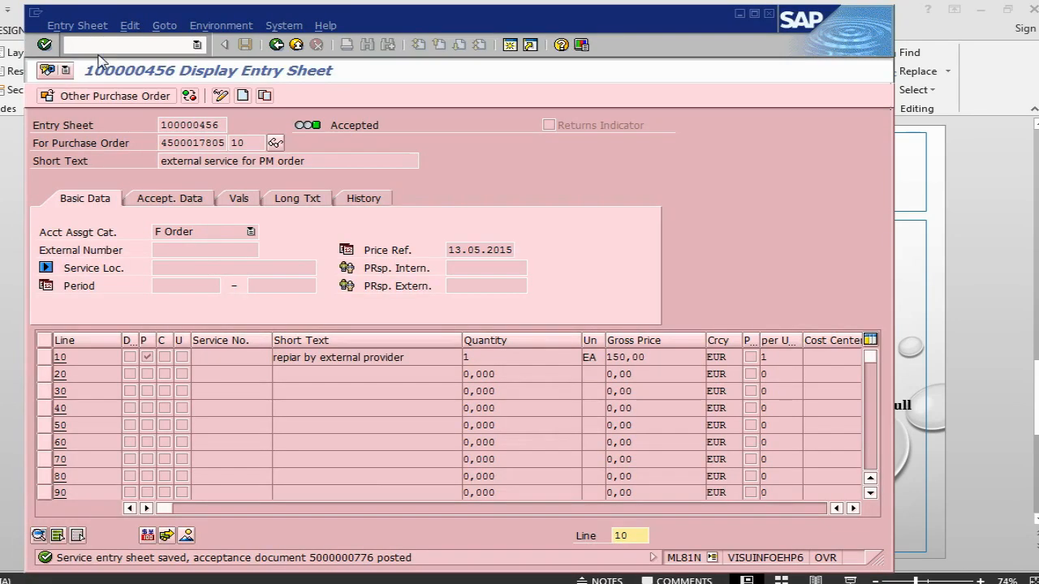
type("/n")
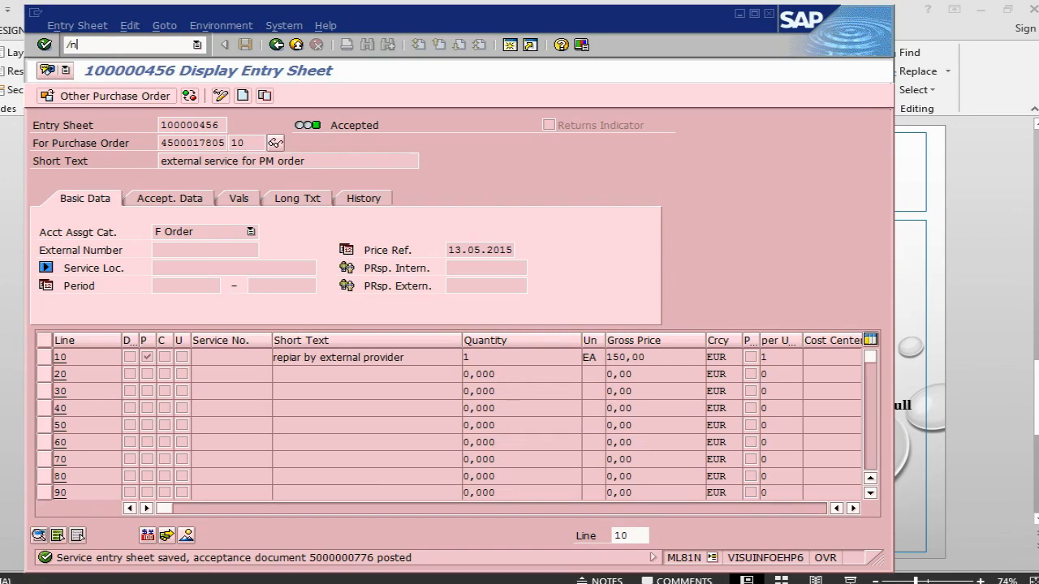
type("m")
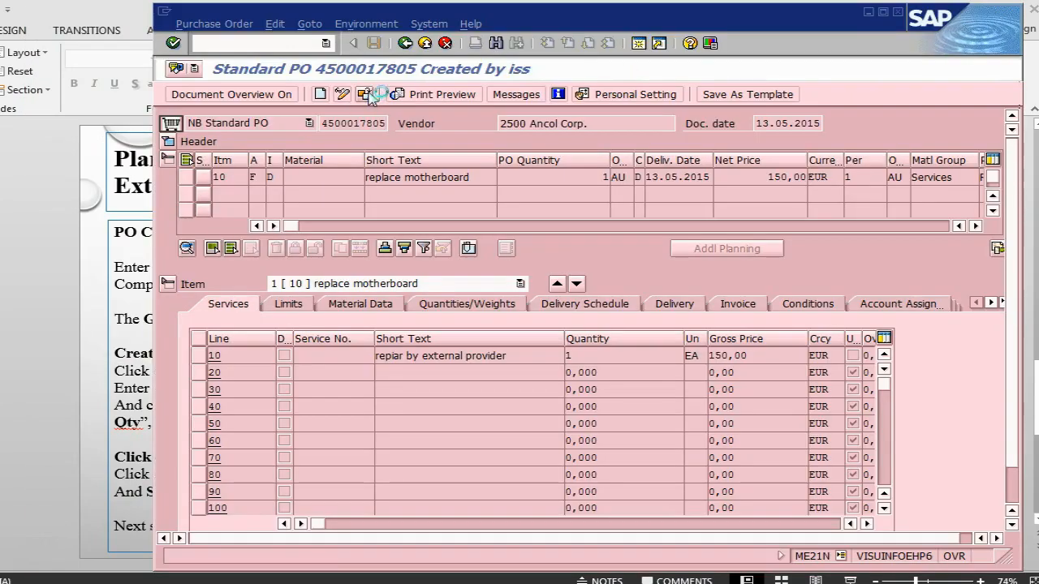
left_click(368, 94)
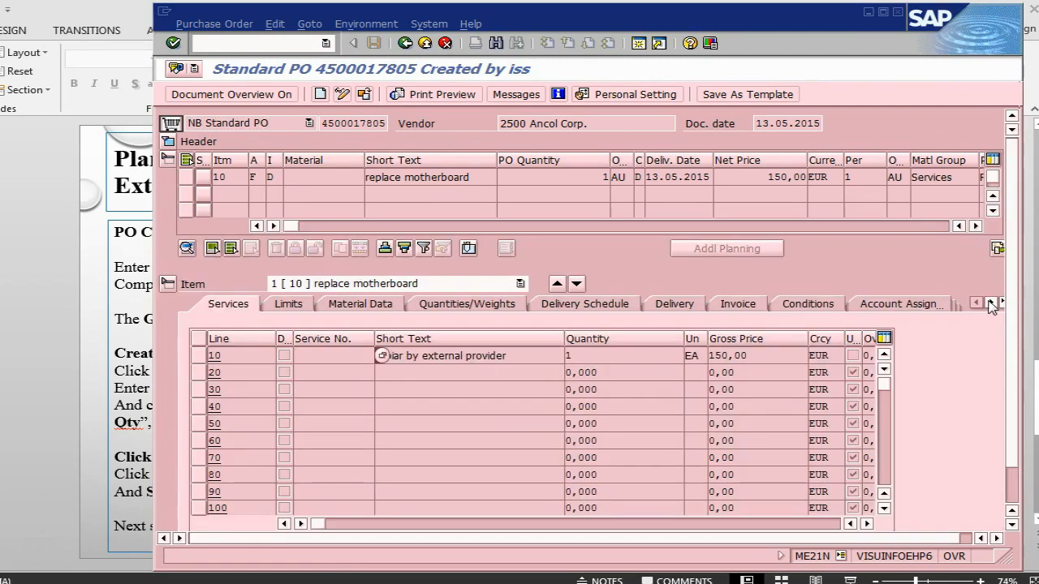
left_click(991, 303)
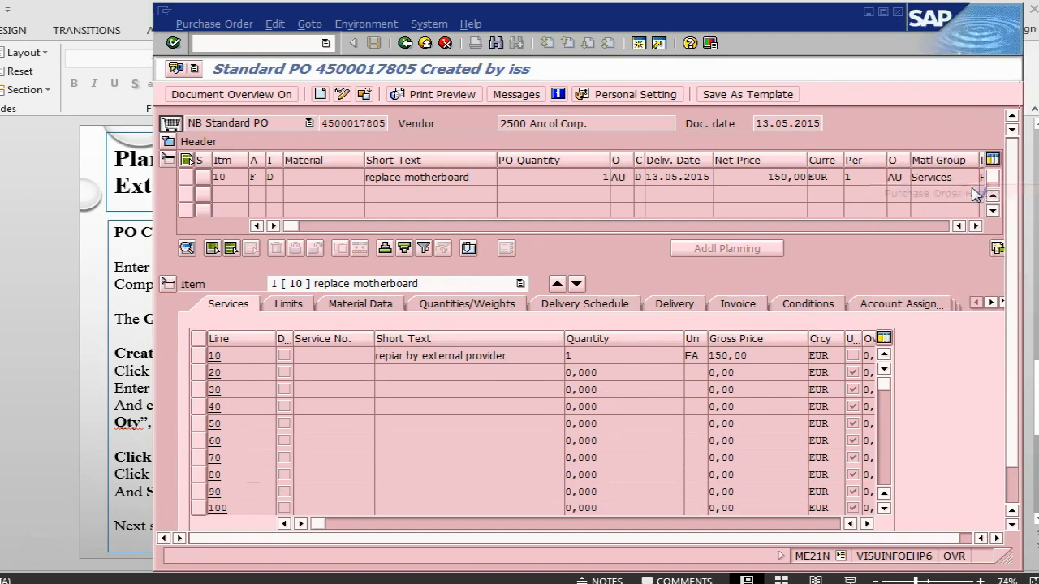
left_click(721, 303)
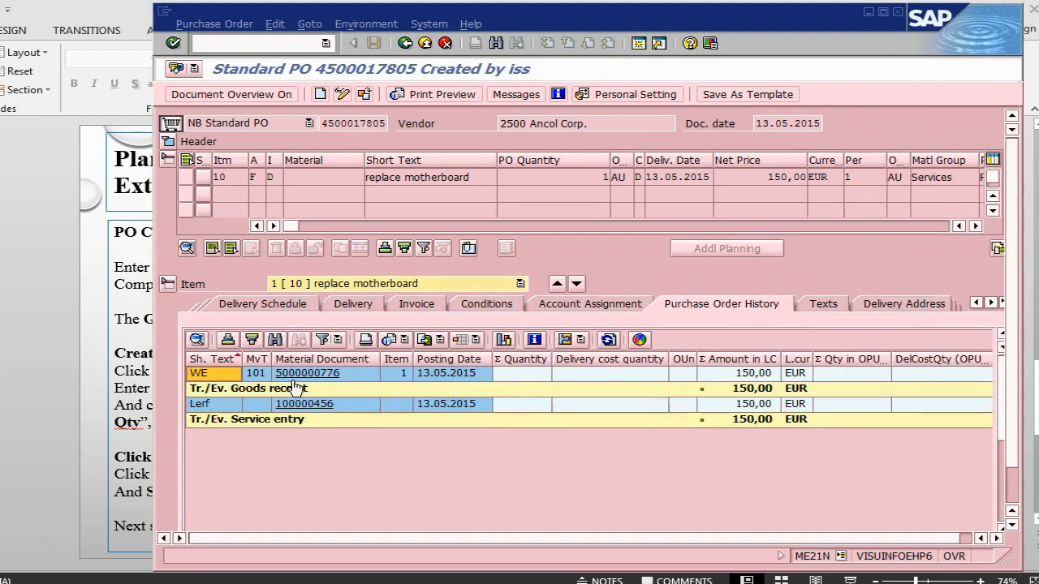
mouse_move(297, 413)
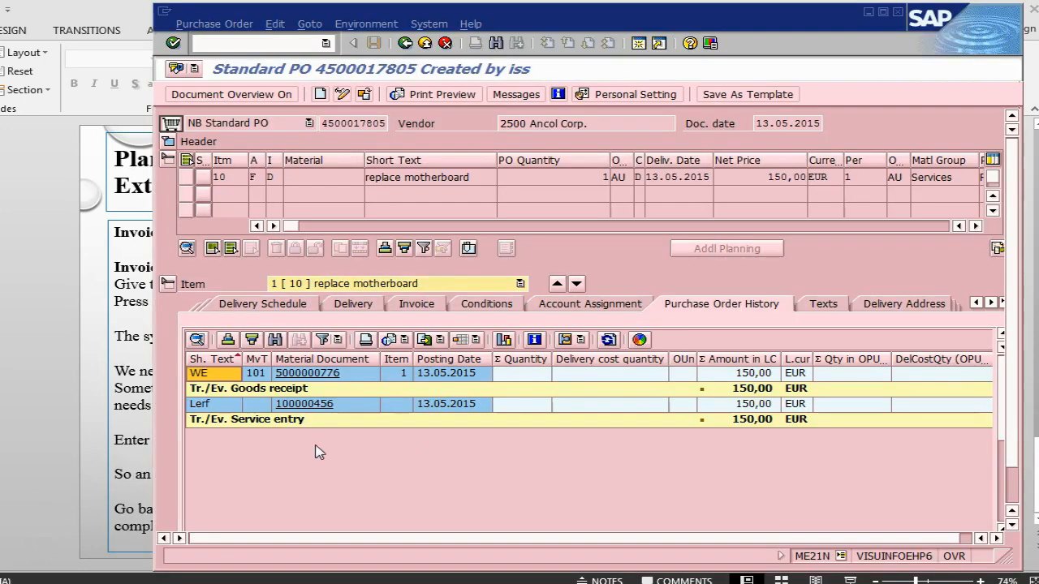
type("/")
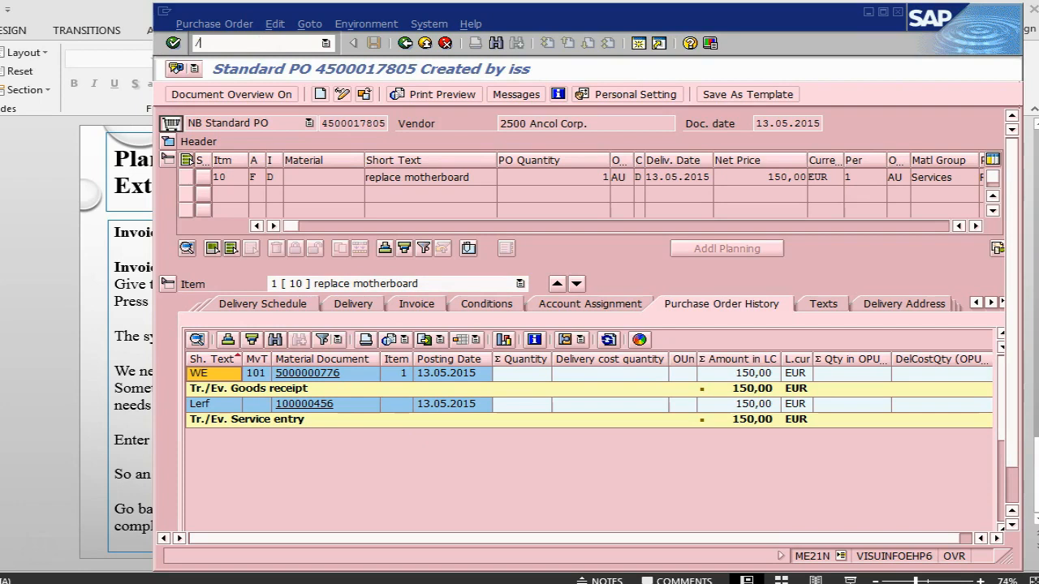
Open MIRO for company code 1000 with invoice date 13.05.2015
type("nmiro")
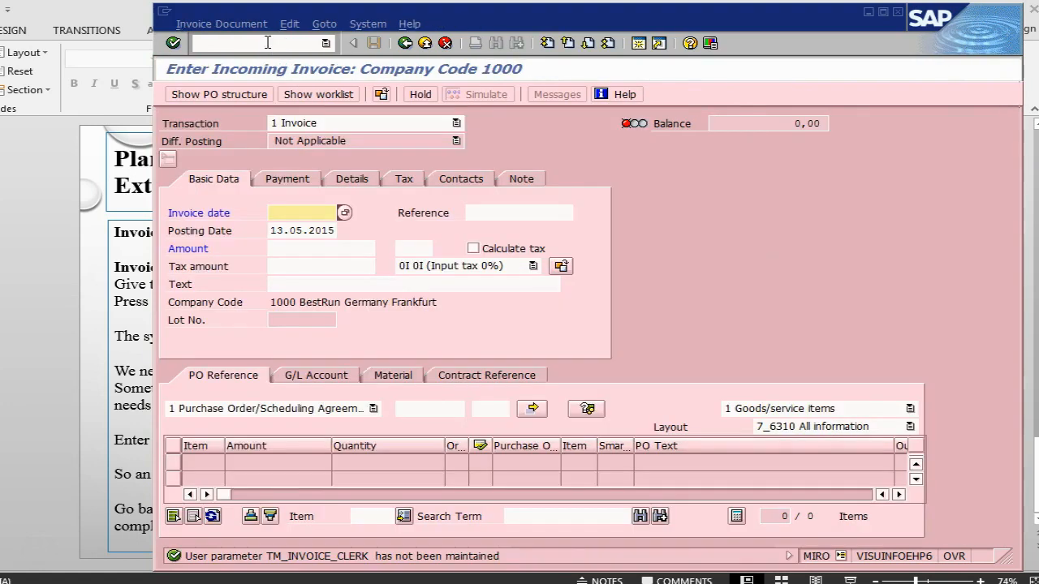
left_click(311, 212)
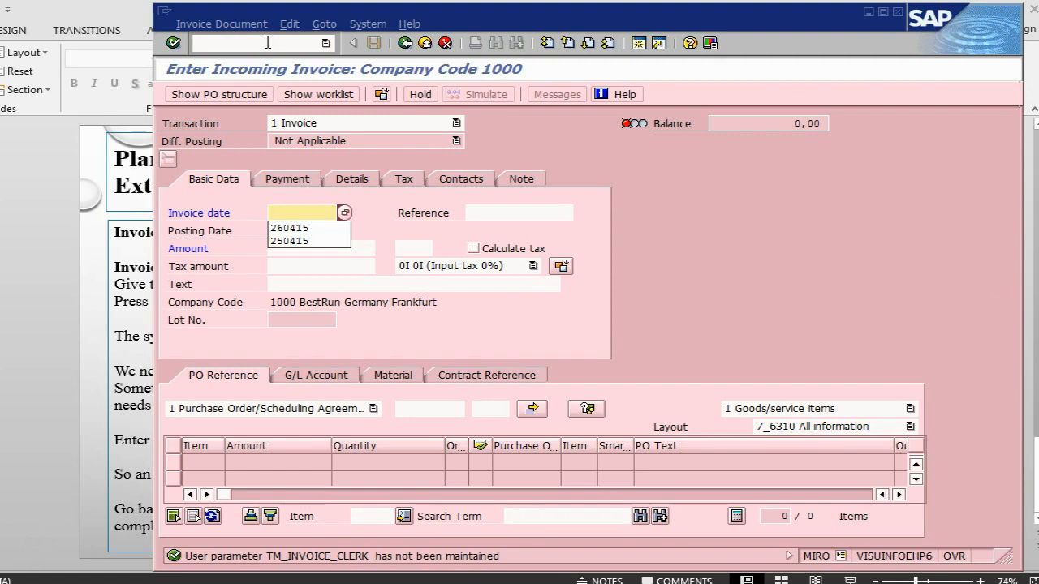
type("1305")
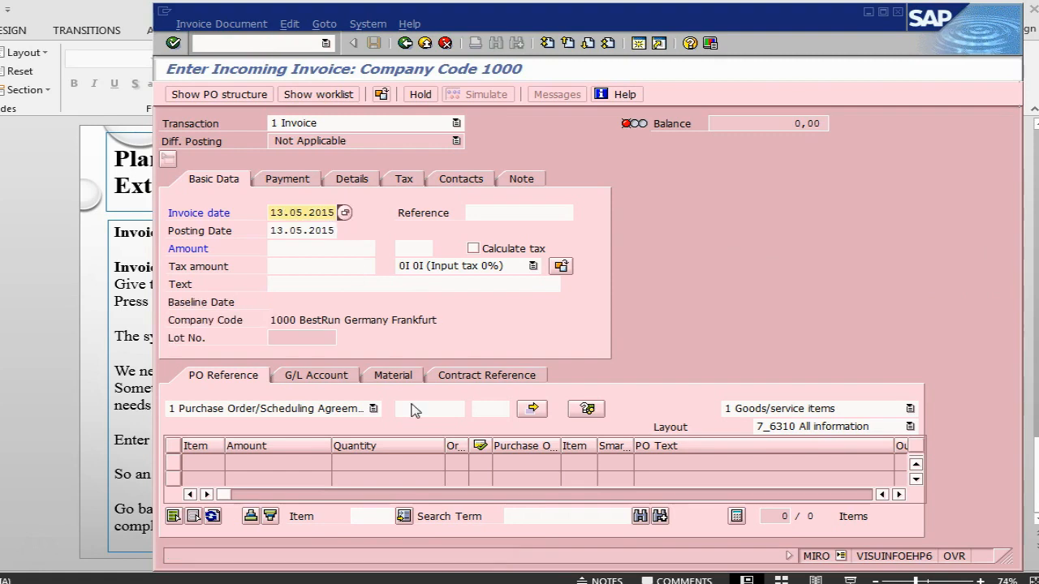
left_click(429, 409)
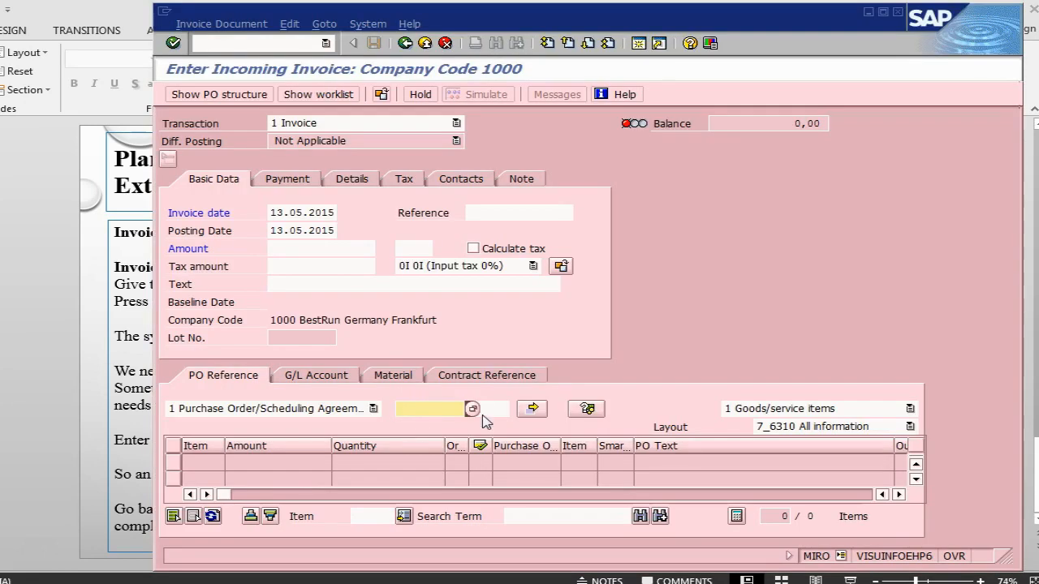
left_click(426, 409)
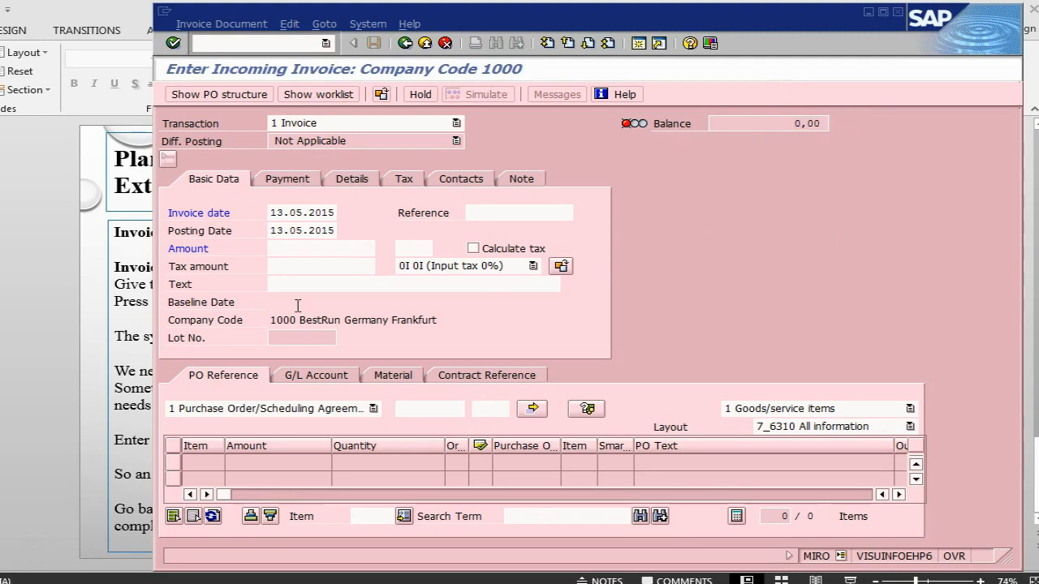
mouse_move(382, 444)
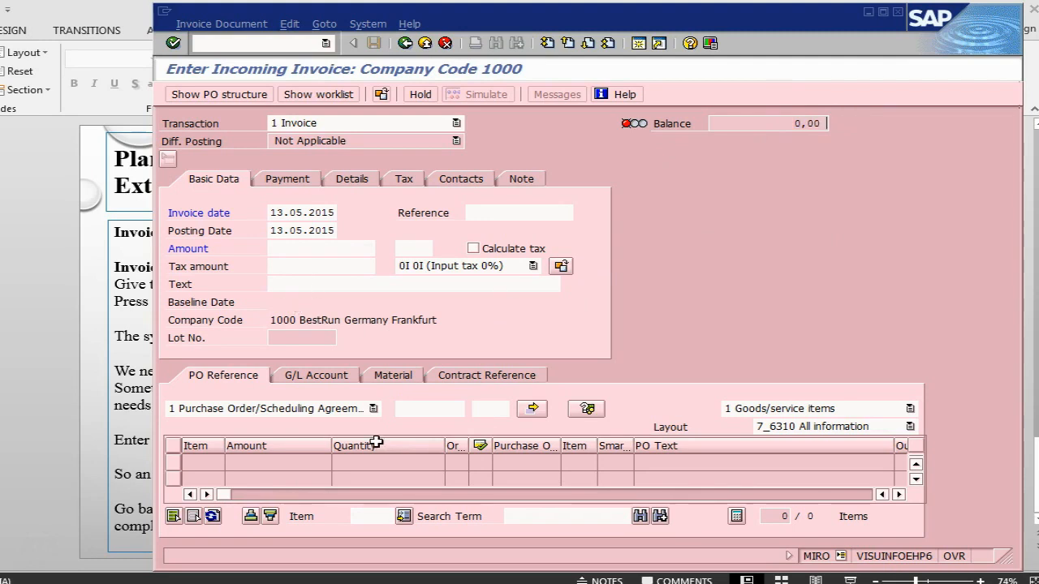
mouse_move(274, 156)
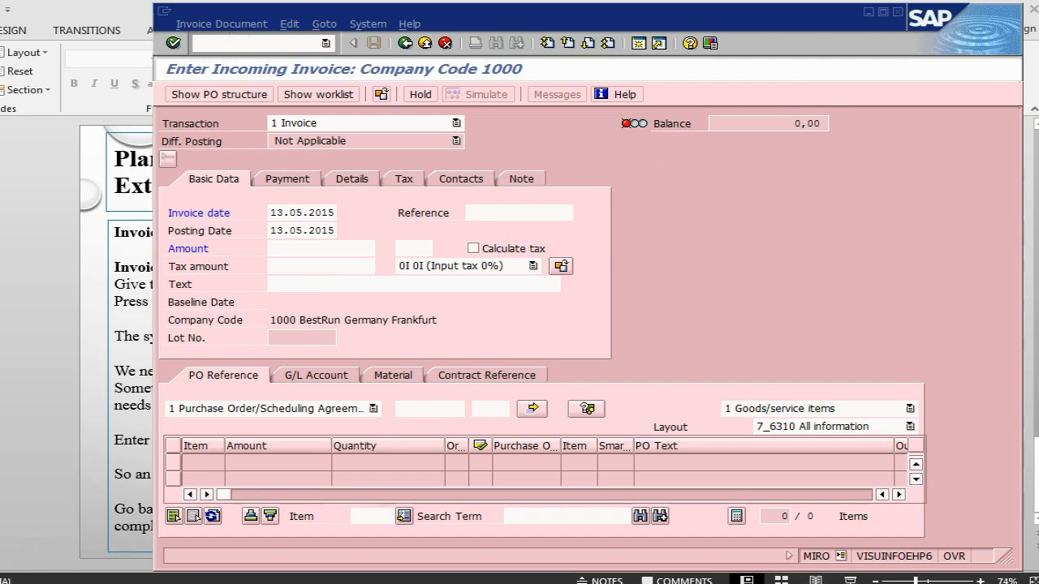
Display order 820048 via IW33 and view its Costs tab: 150,00 actual, 180,00 planned
type("/niw33")
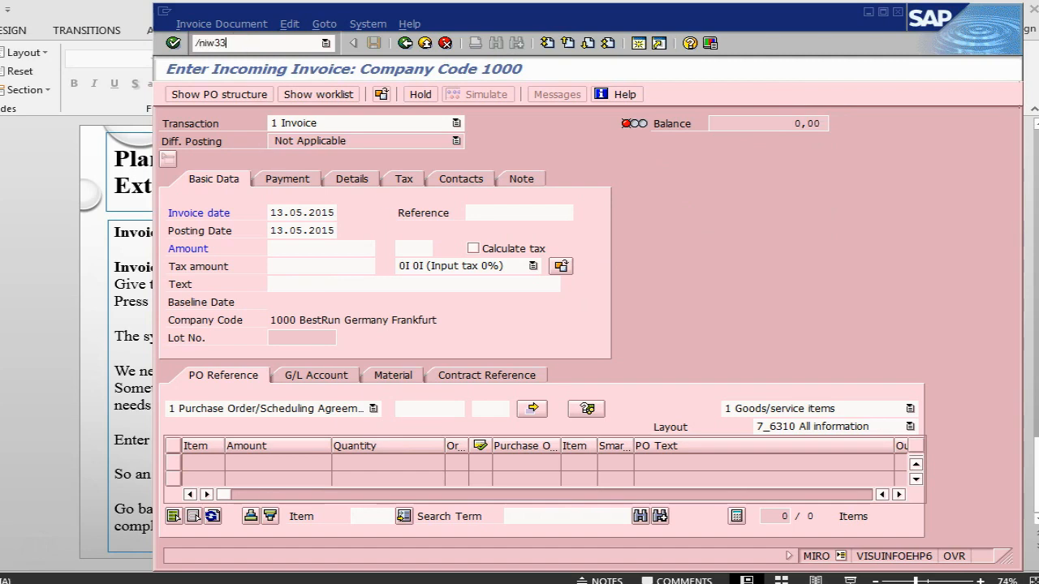
key("Enter")
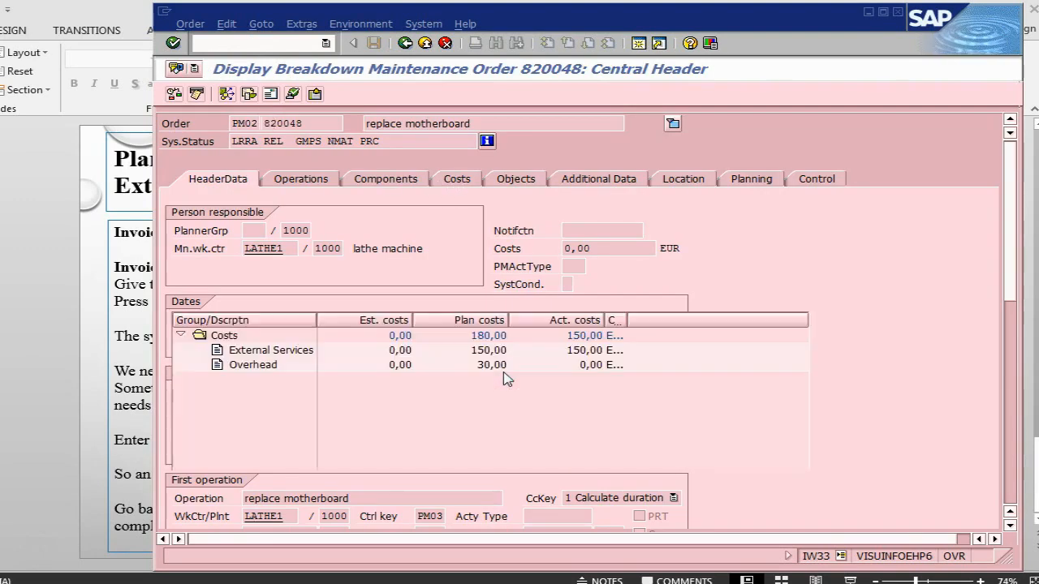
left_click(453, 179)
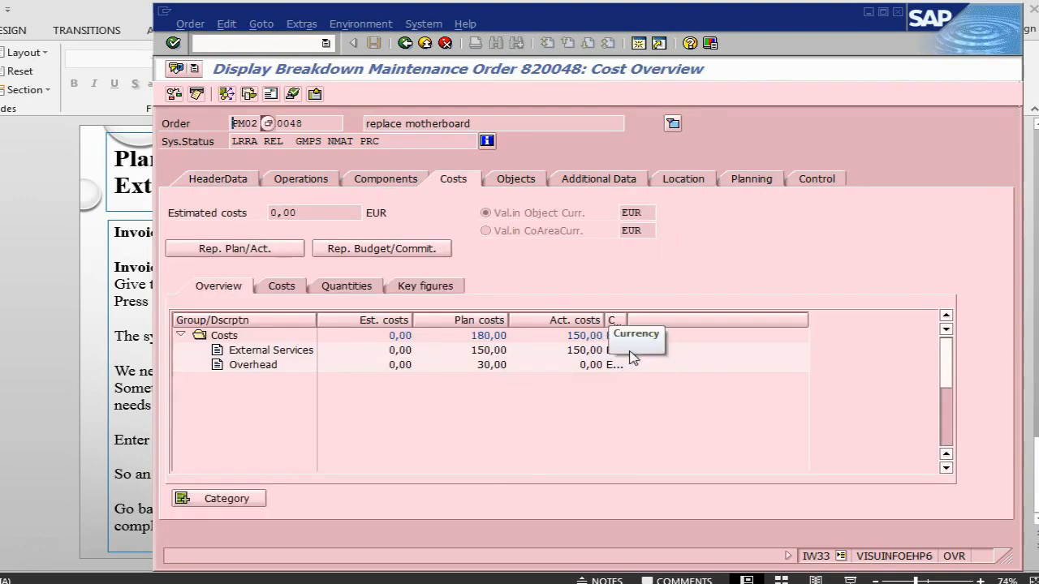
mouse_move(581, 368)
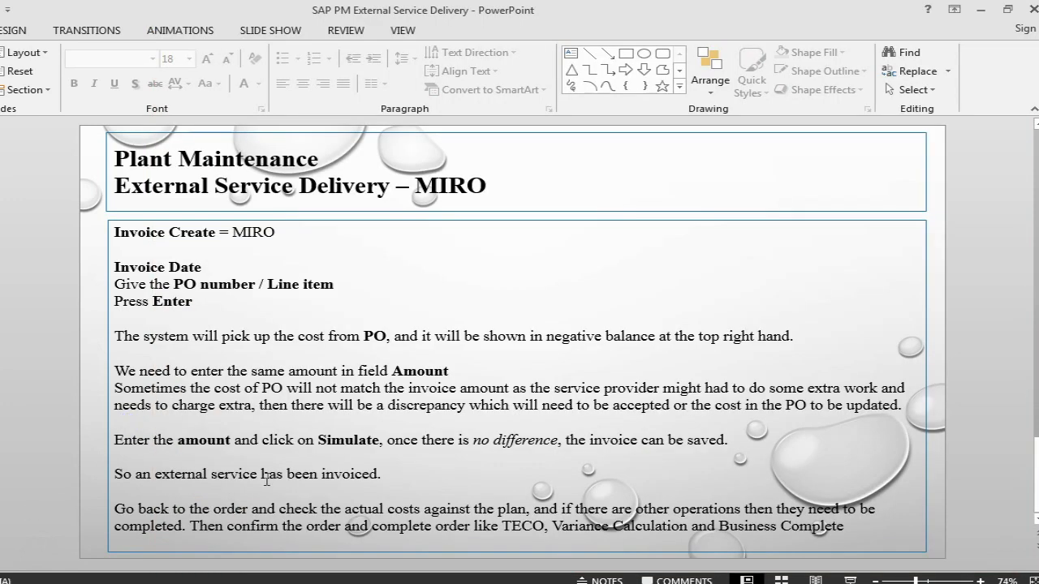
mouse_move(387, 536)
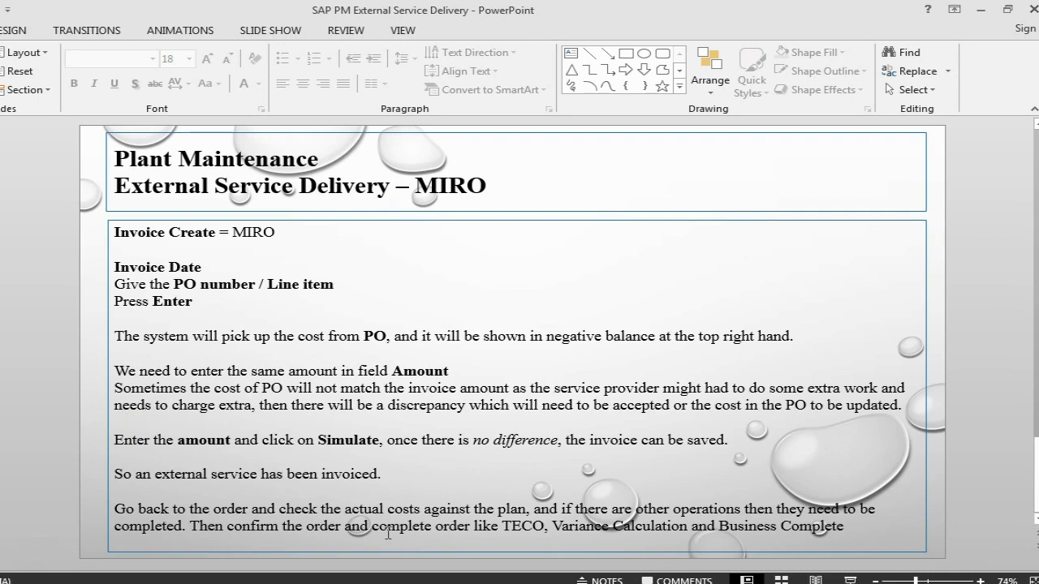
mouse_move(736, 526)
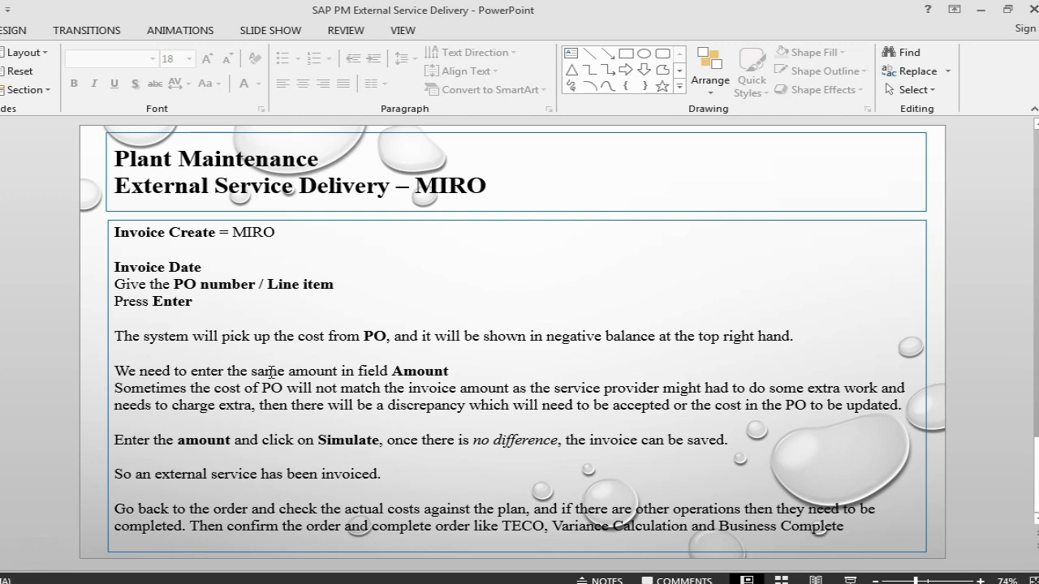
mouse_move(280, 371)
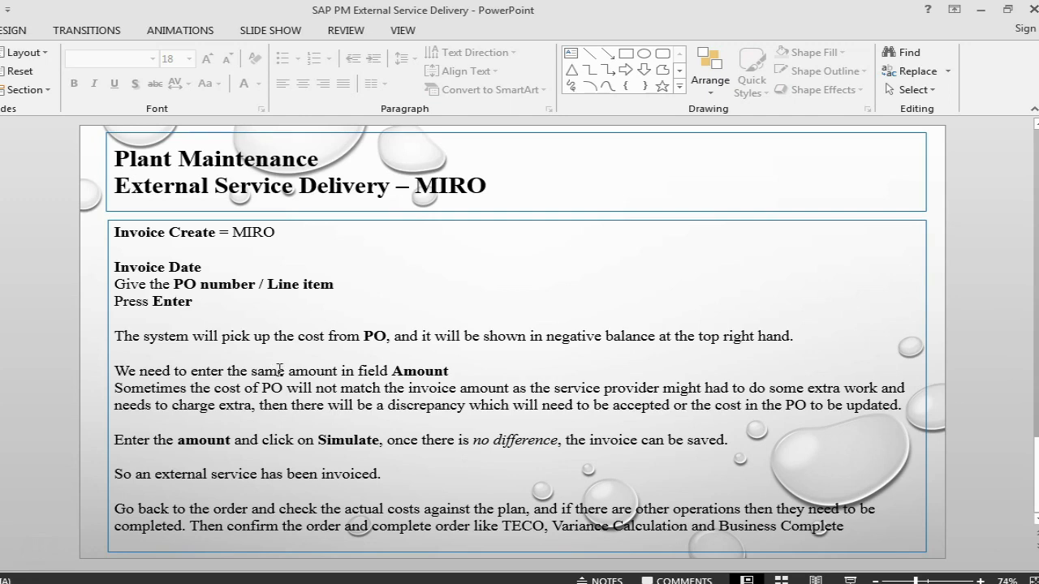
mouse_move(291, 365)
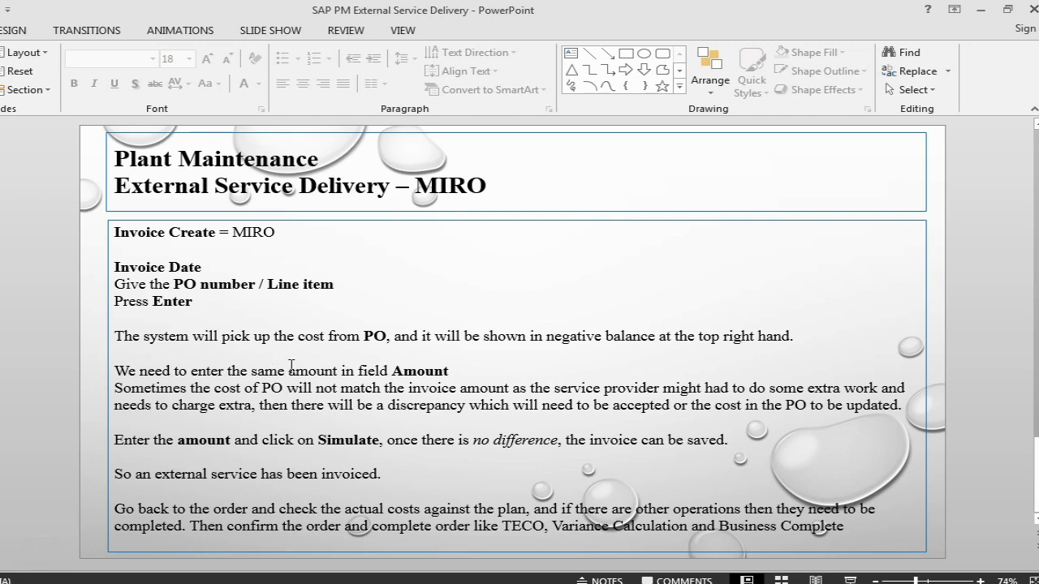